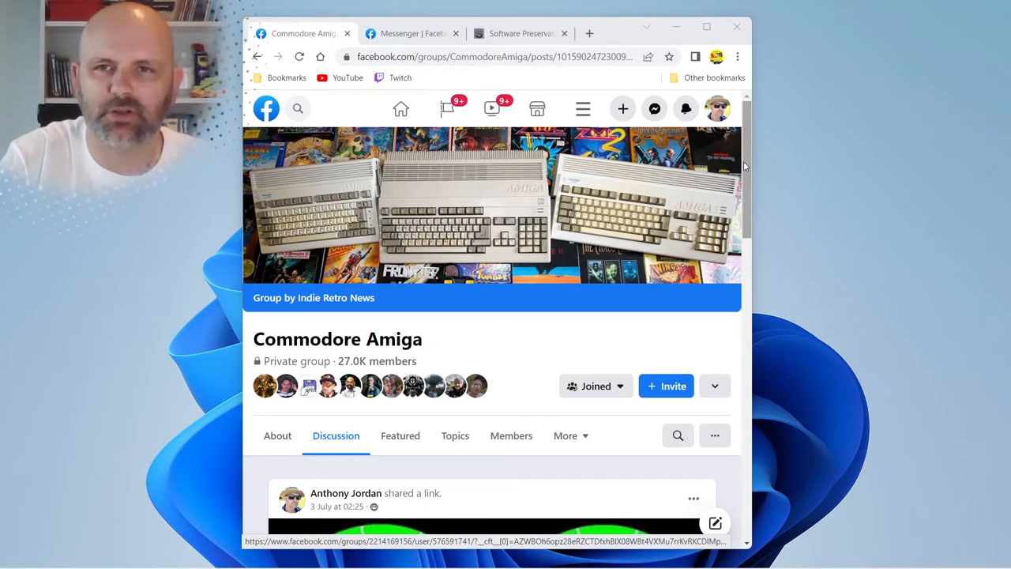
- Scroll down the Amiga group post to the comment about loading IPF images via CAPSImg.dll
scroll(down, 3)
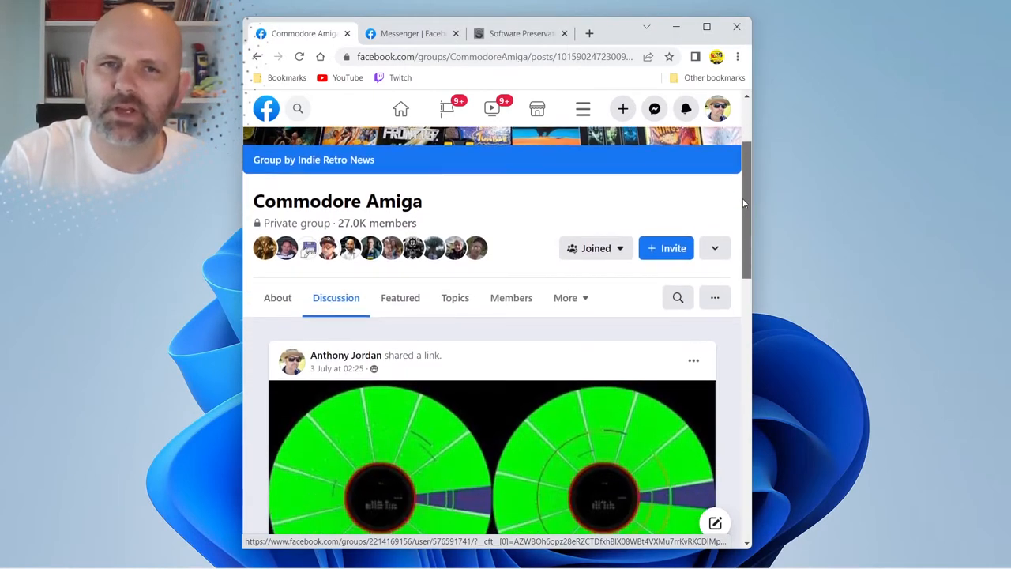
scroll(down, 3)
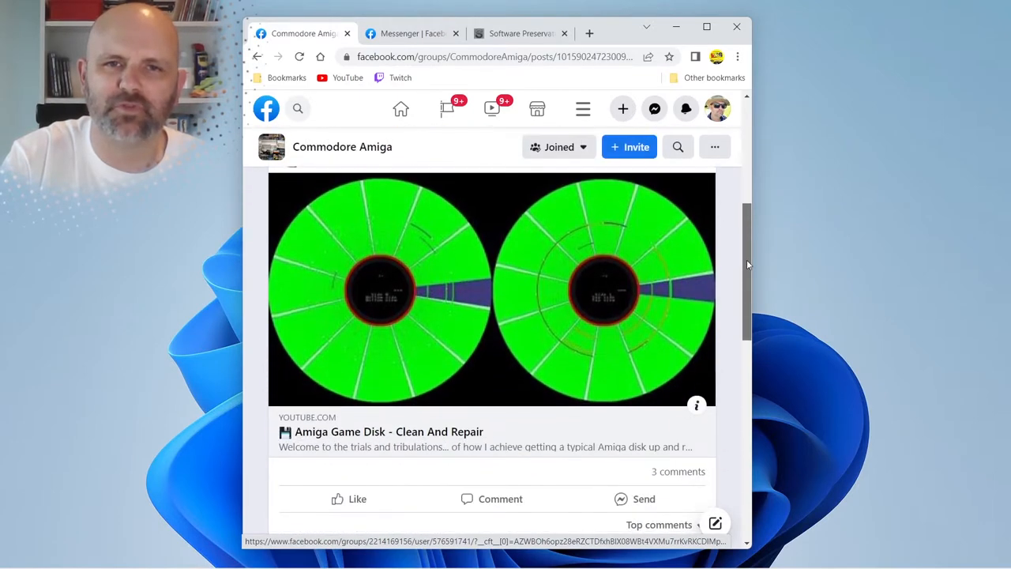
scroll(down, 3)
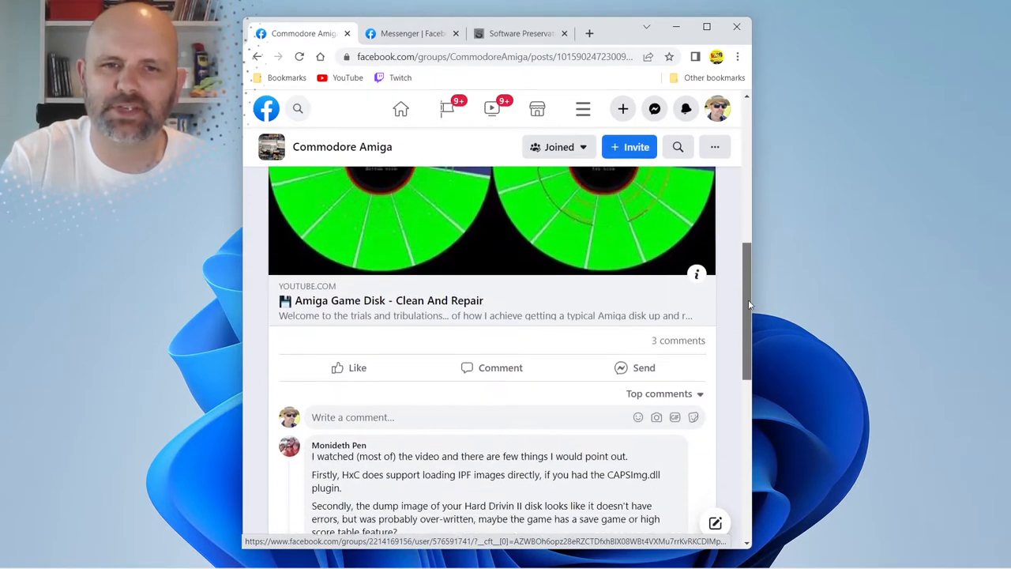
scroll(down, 3)
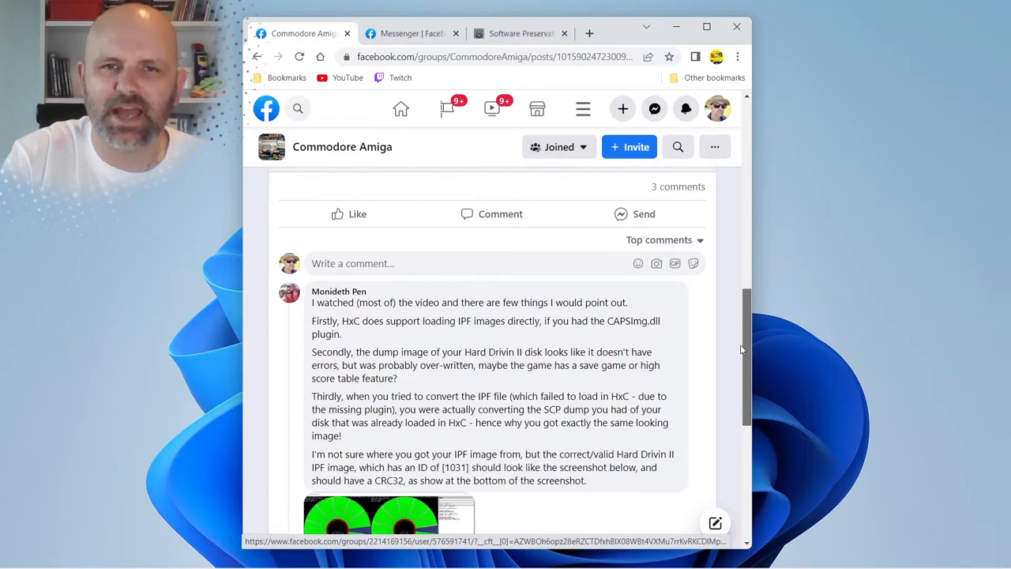
scroll(down, 3)
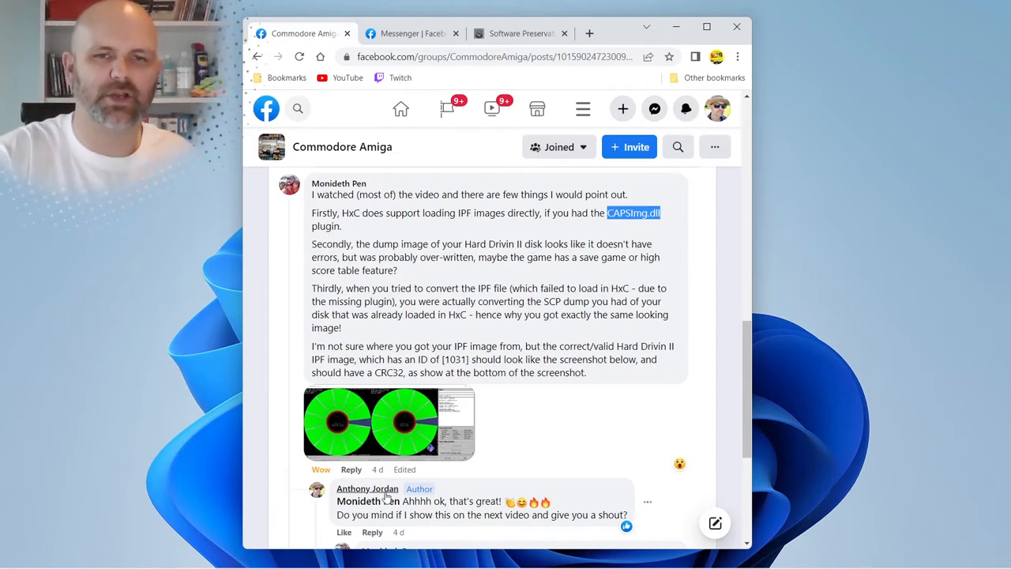
mouse_move(382, 414)
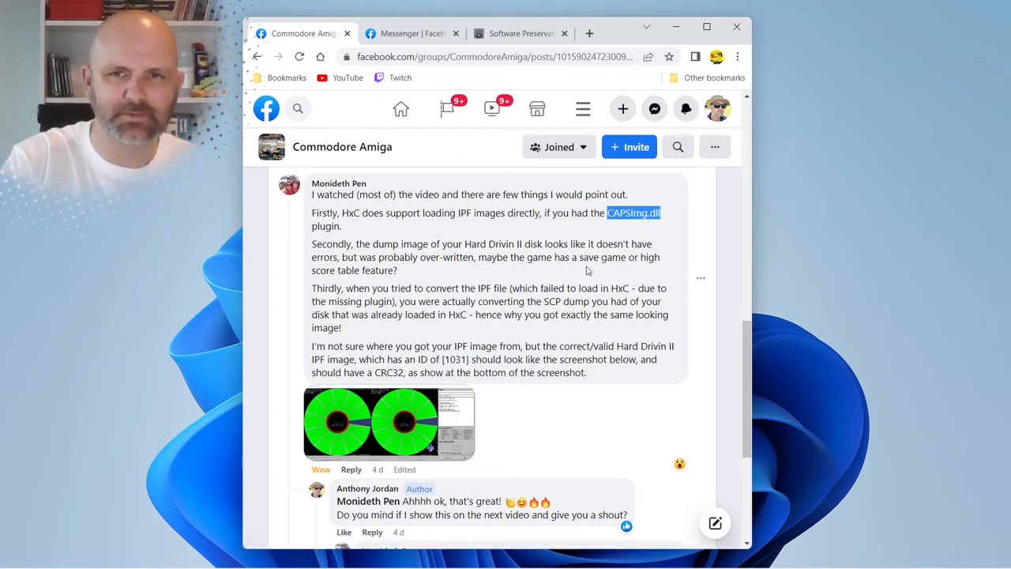
mouse_move(530, 271)
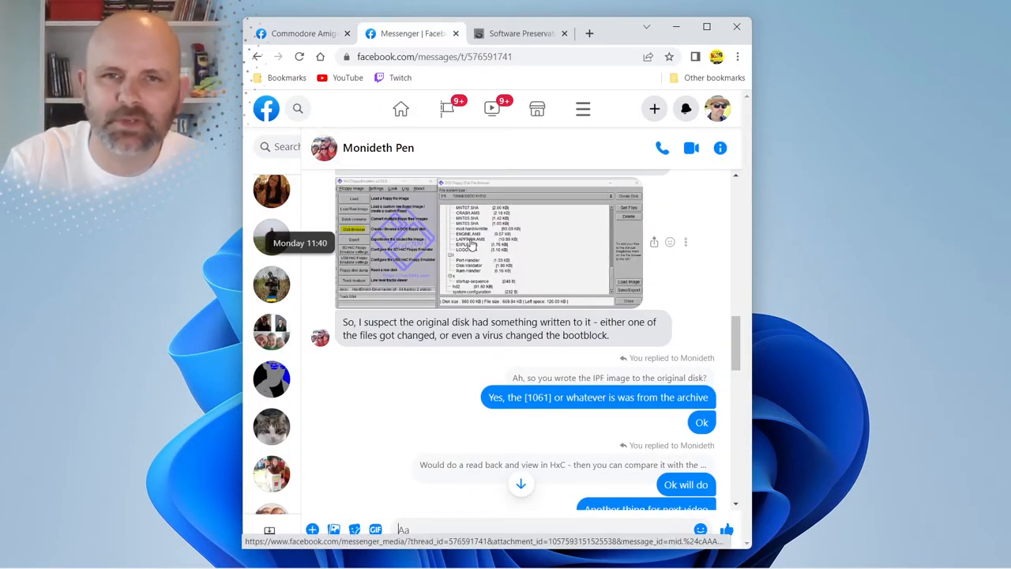
- View the commenter's shared HxC disk-tool screenshot at full size in the photo viewer
click(498, 245)
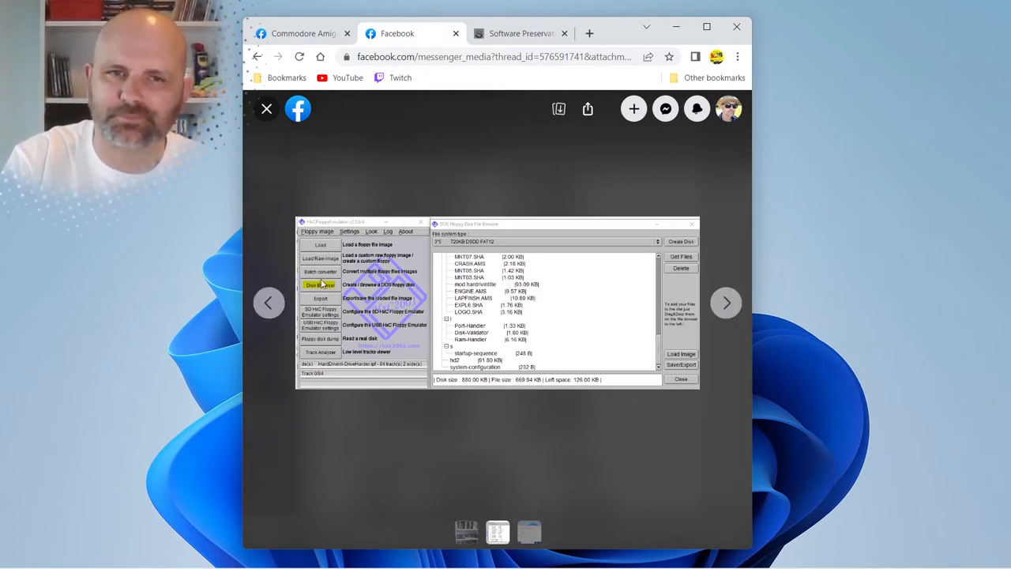
mouse_move(513, 441)
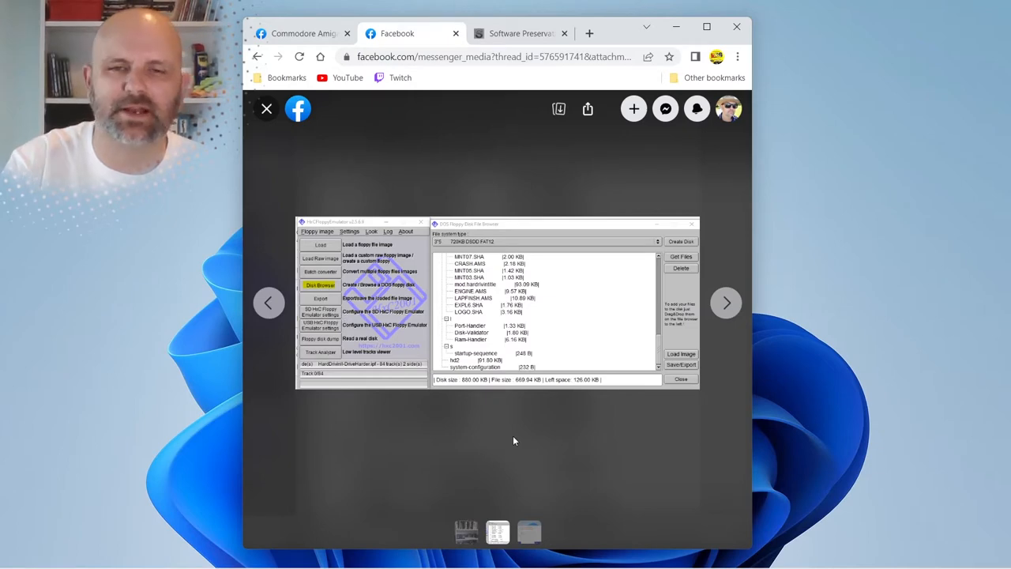
mouse_move(499, 303)
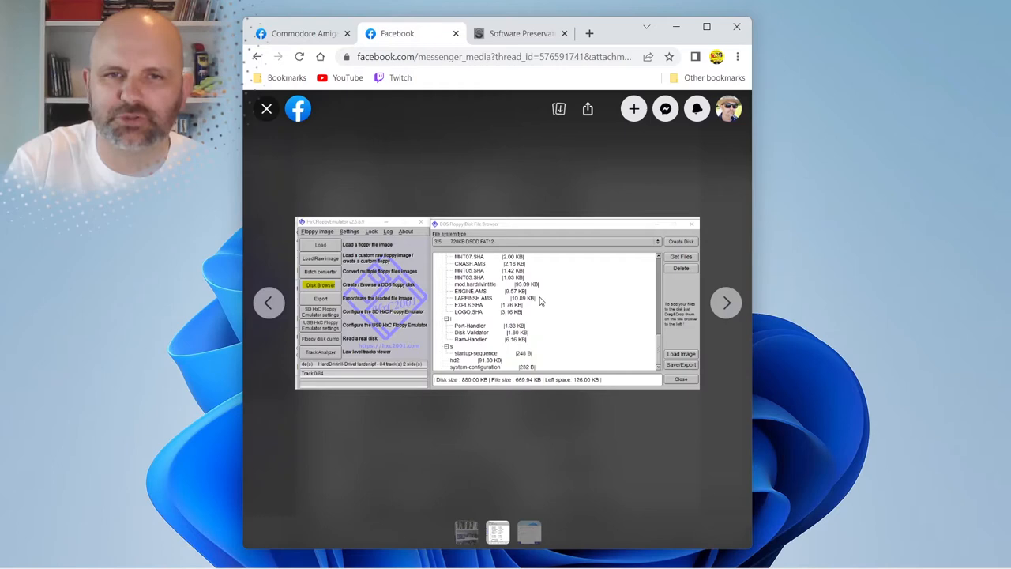
mouse_move(597, 373)
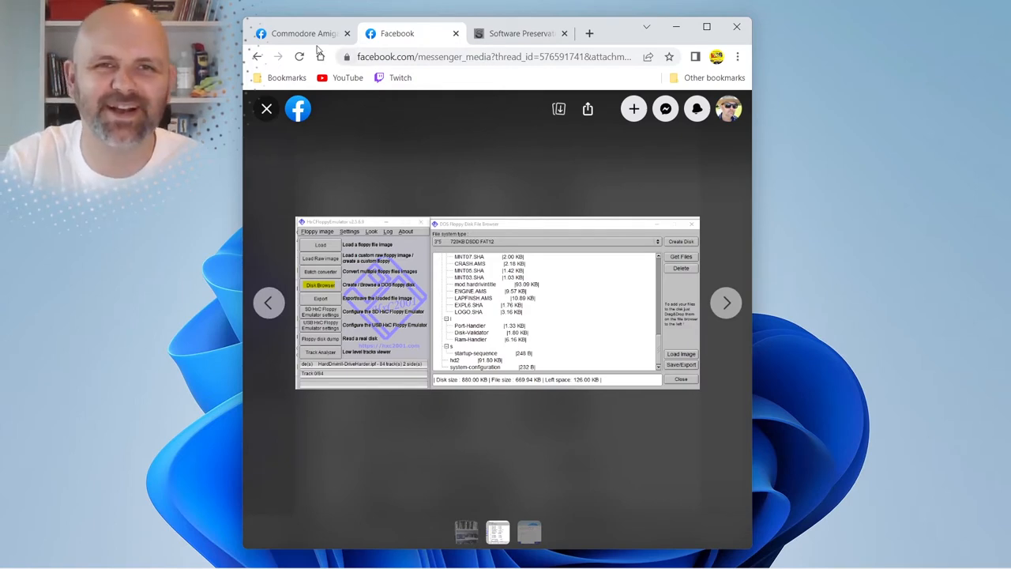
mouse_move(303, 33)
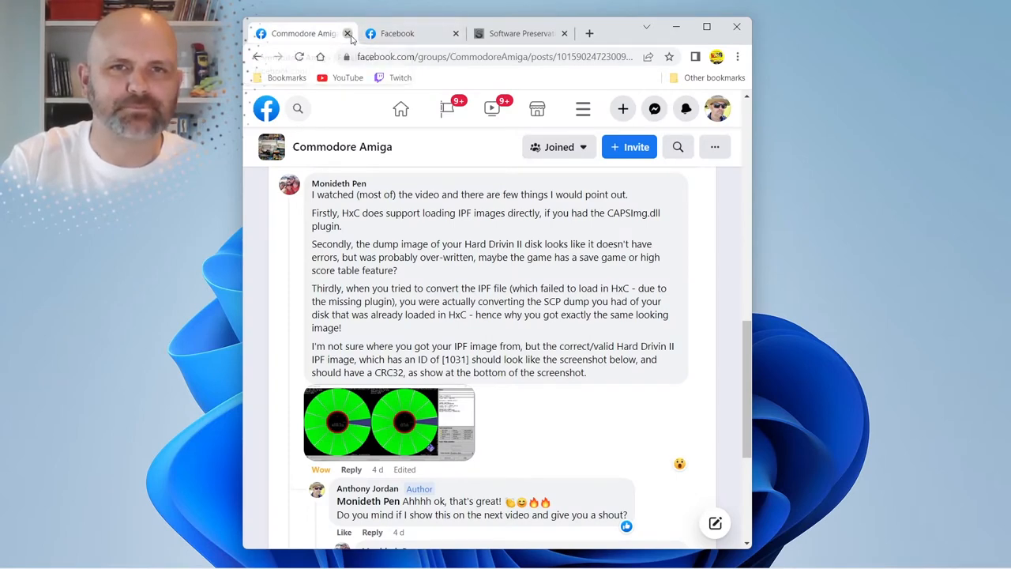
- Close the Facebook group page and select the softpres.org download page address
click(347, 33)
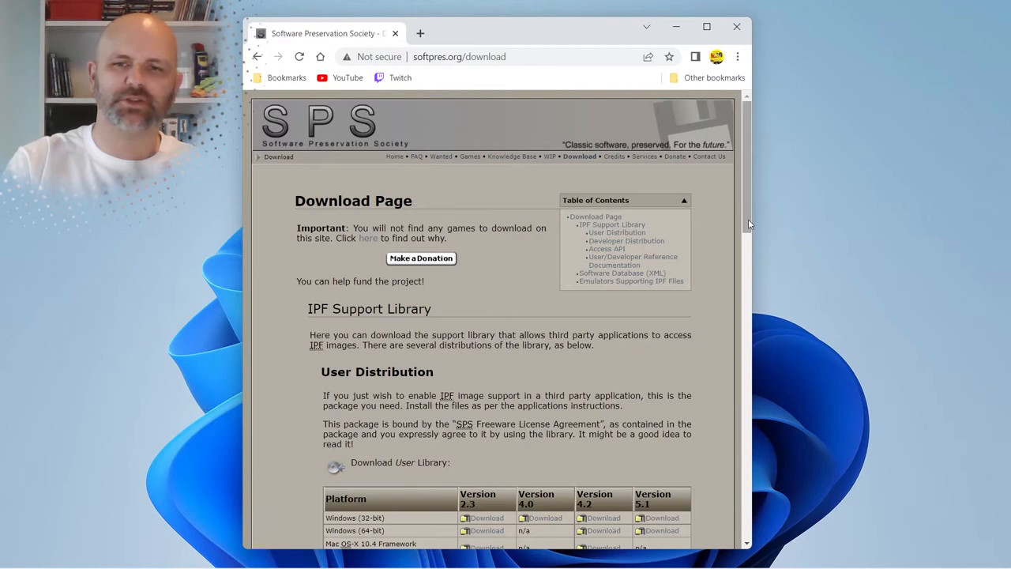
mouse_move(647, 363)
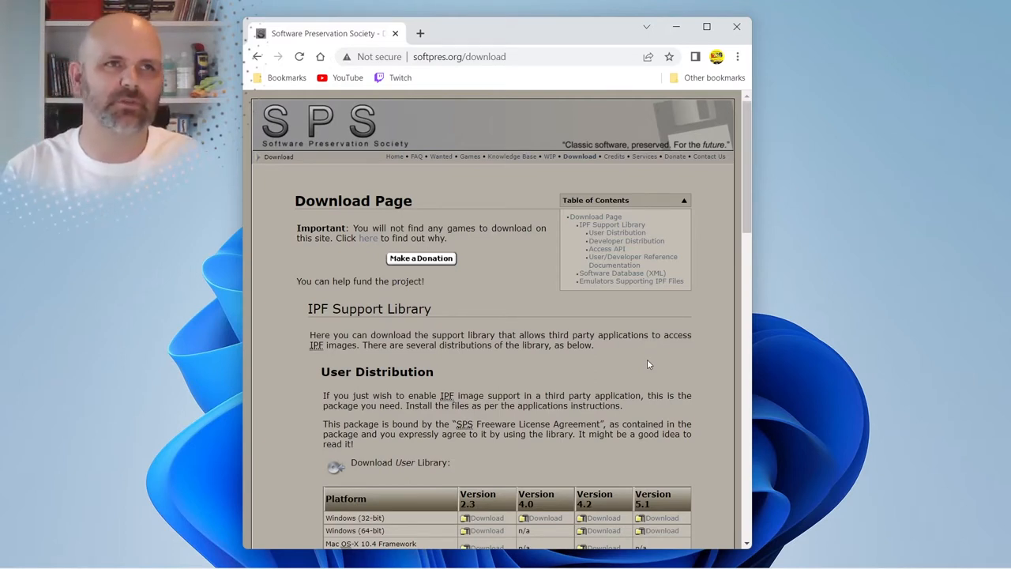
mouse_move(764, 296)
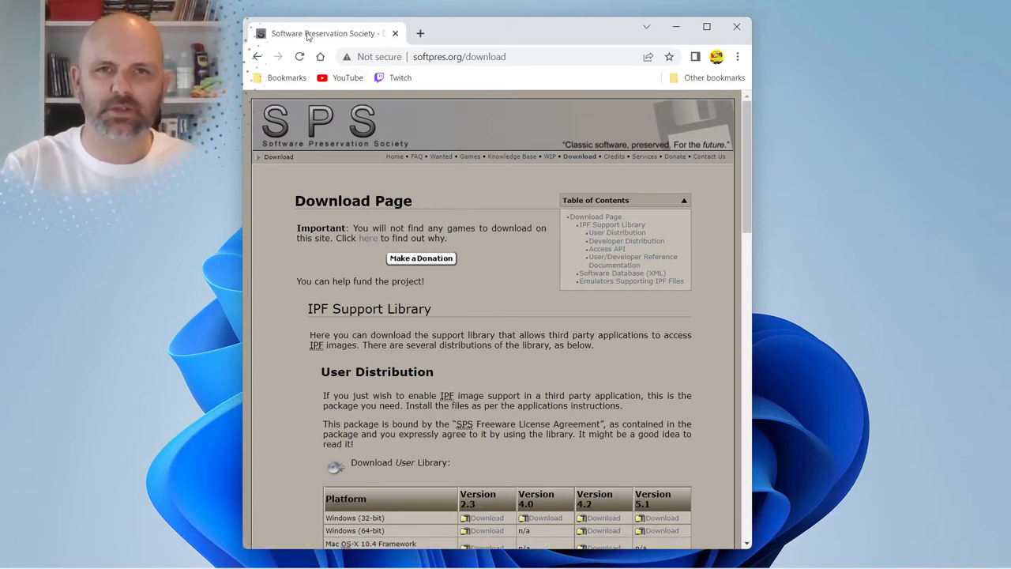
click(458, 57)
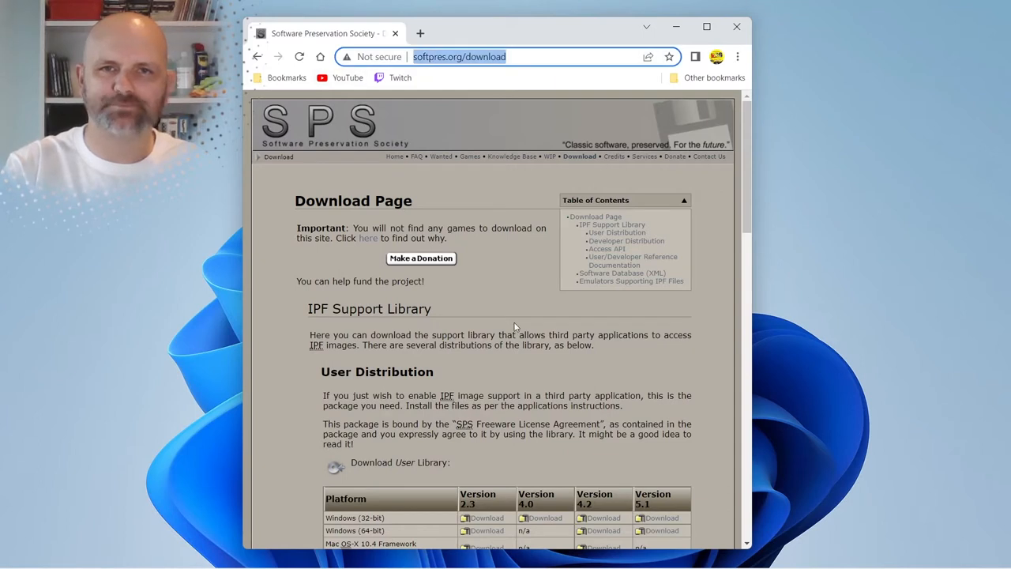
mouse_move(660, 431)
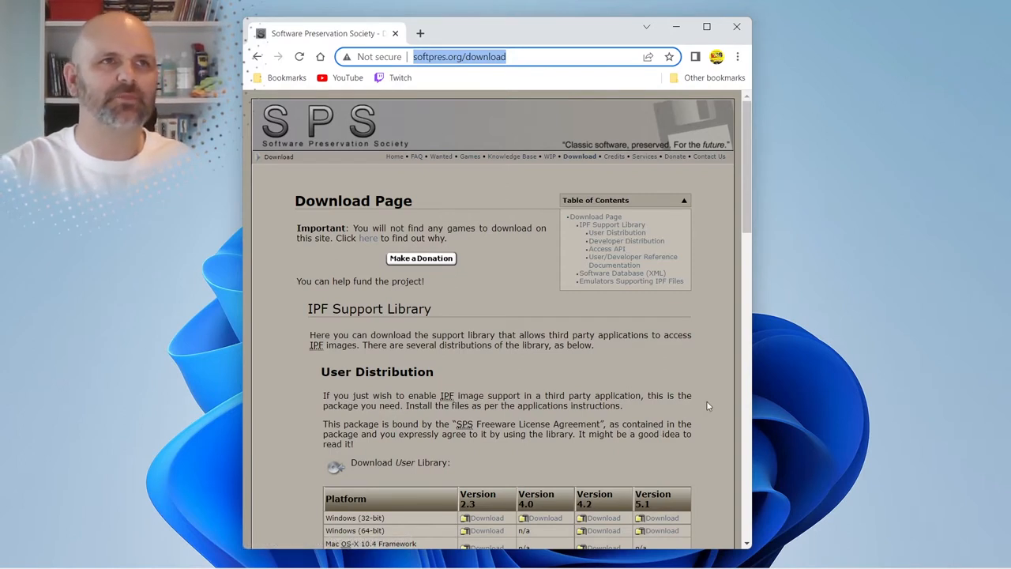
mouse_move(698, 410)
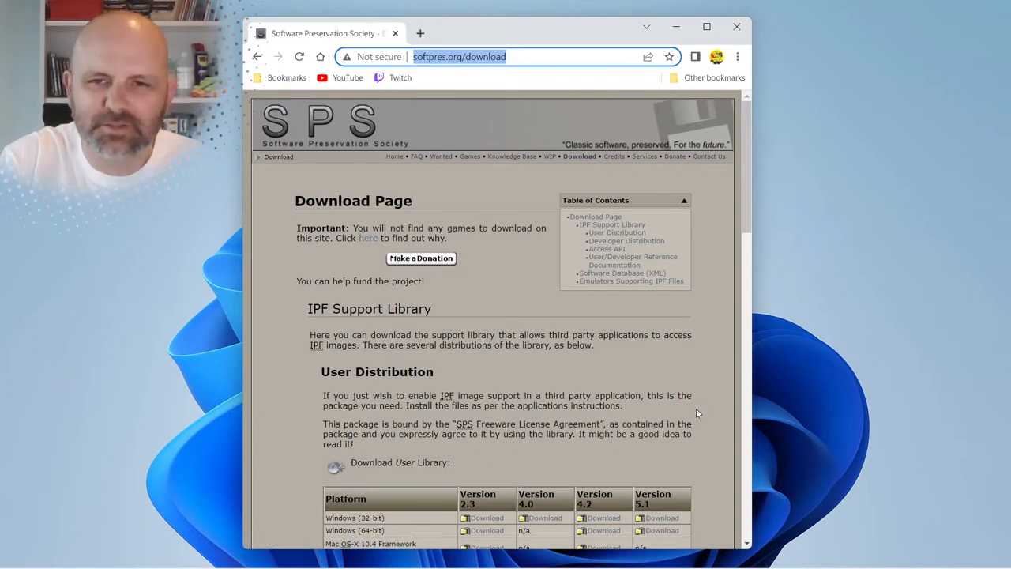
mouse_move(657, 518)
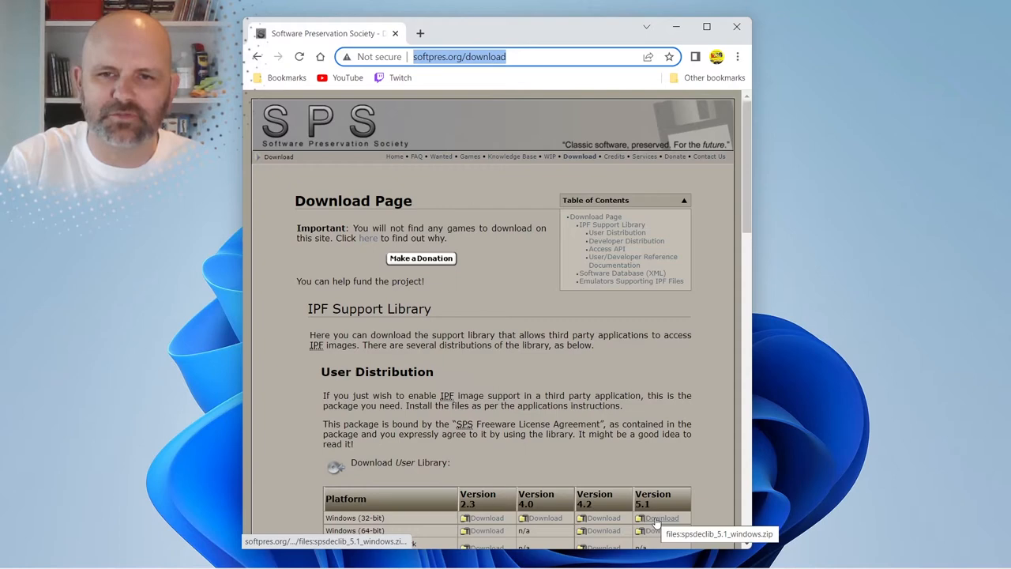
scroll(down, 3)
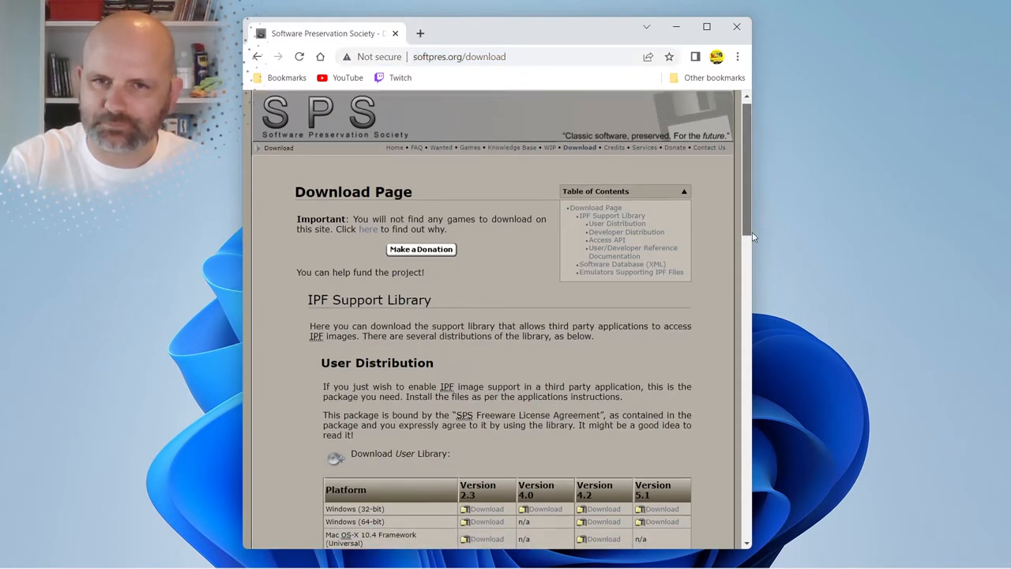
scroll(down, 3)
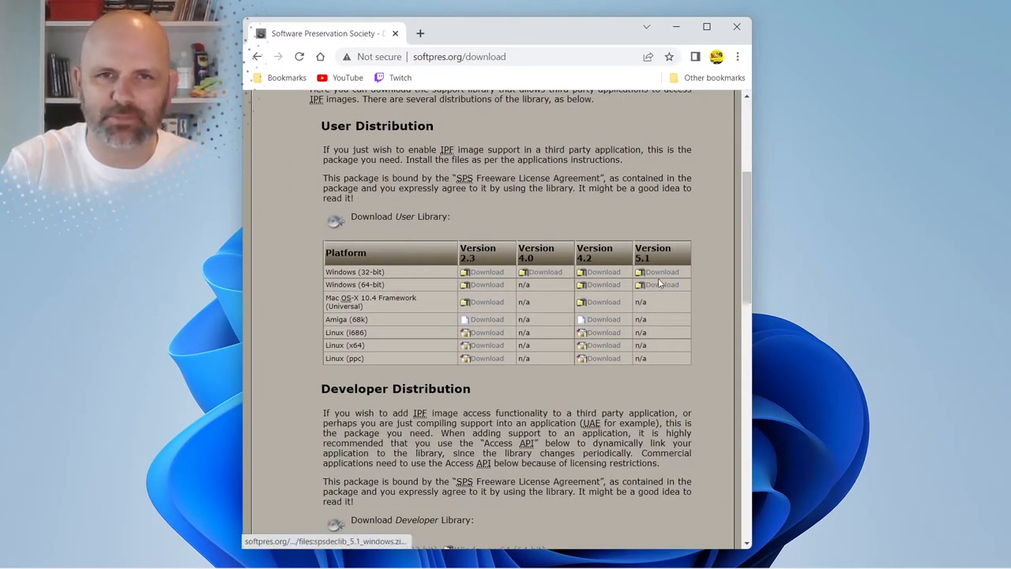
mouse_move(660, 284)
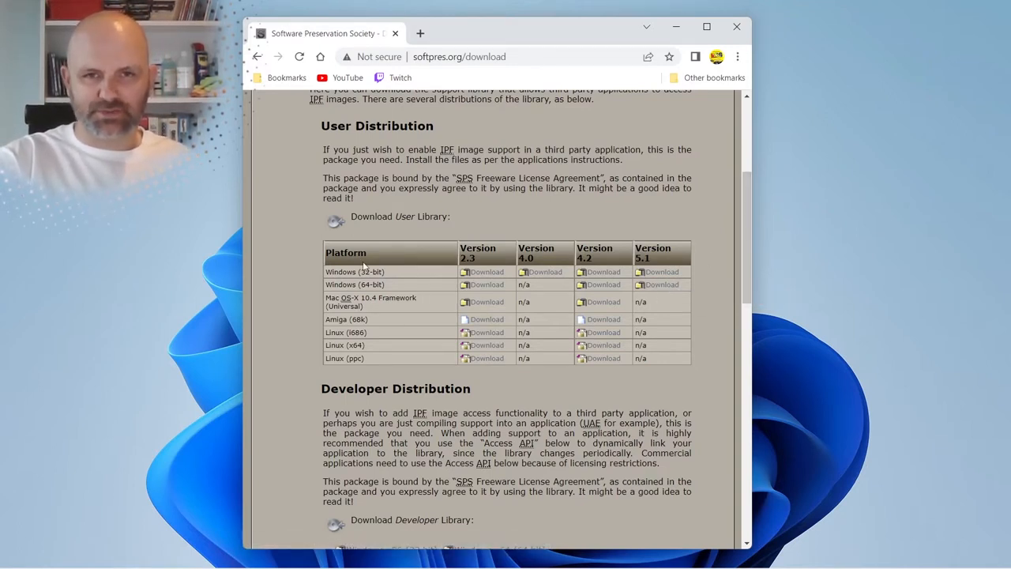
mouse_move(385, 274)
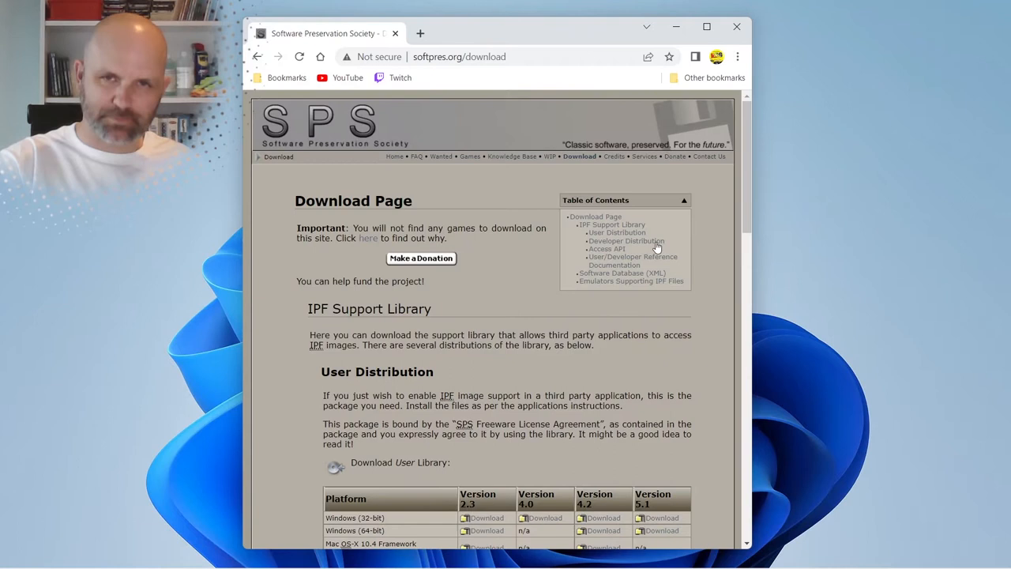
mouse_move(571, 357)
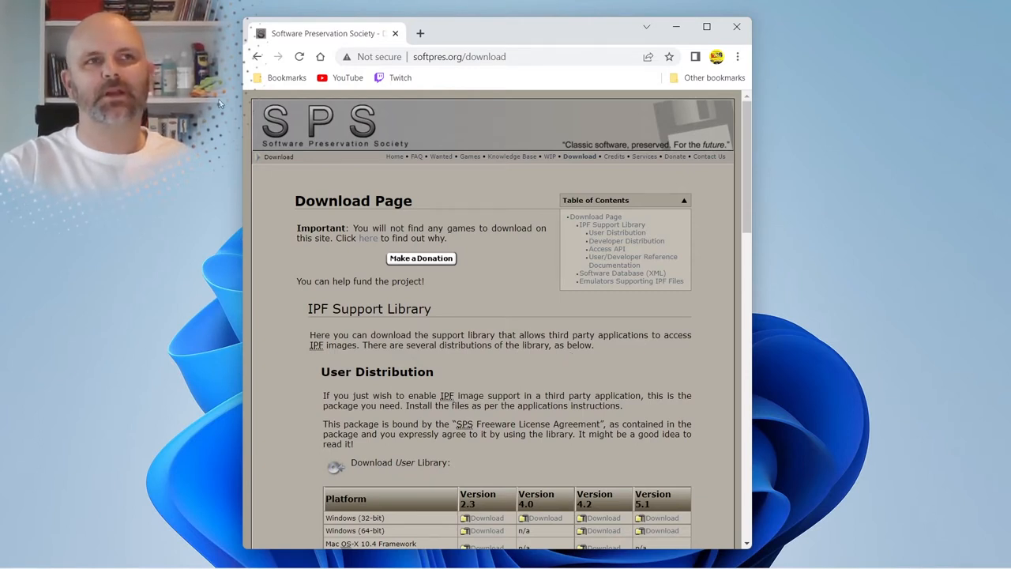
mouse_move(550, 252)
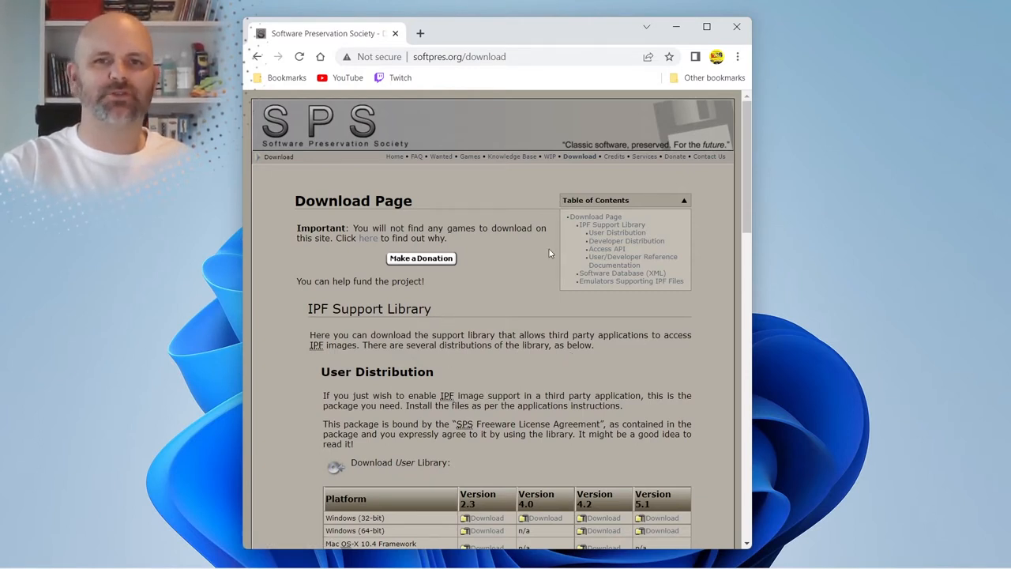
mouse_move(640, 85)
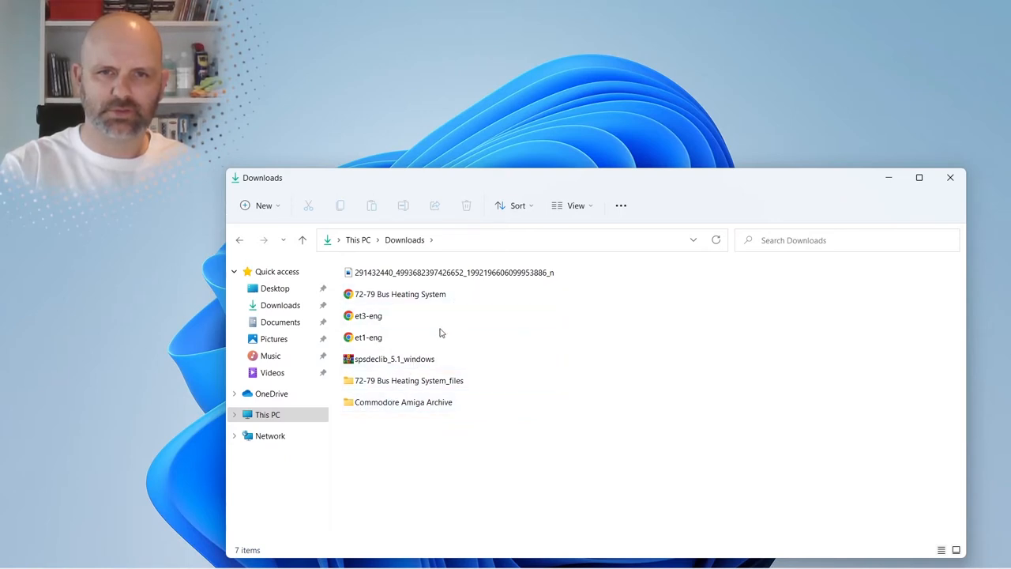
- Open the downloaded spsdeclib_5.1_windows archive in WinRAR
double_click(395, 358)
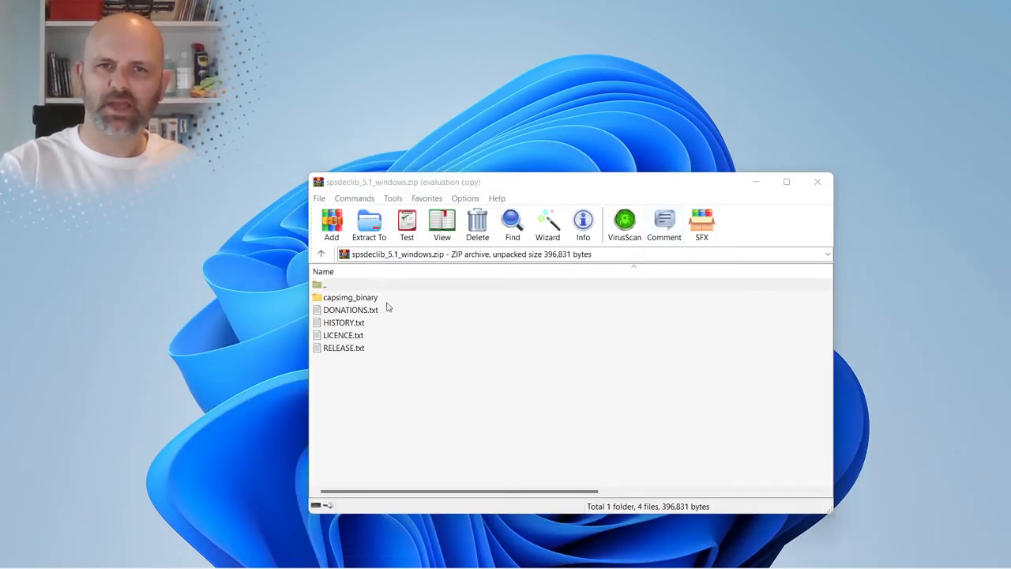
mouse_move(382, 301)
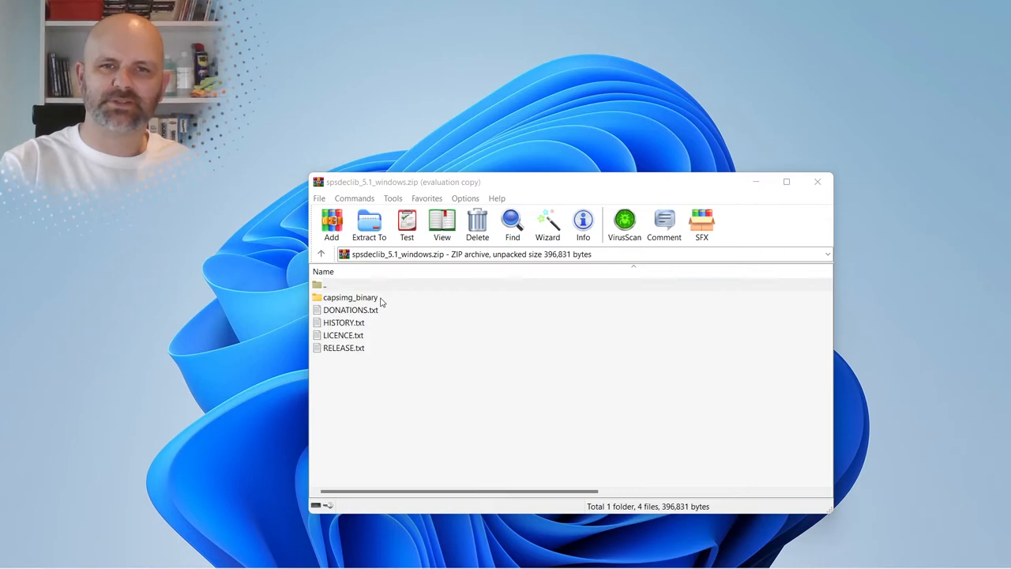
double_click(350, 297)
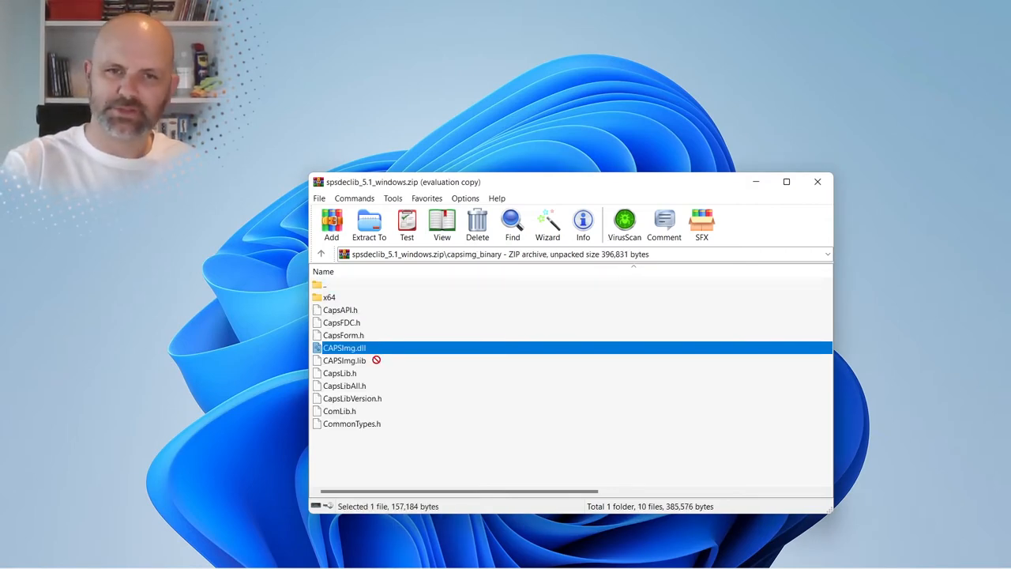
click(345, 360)
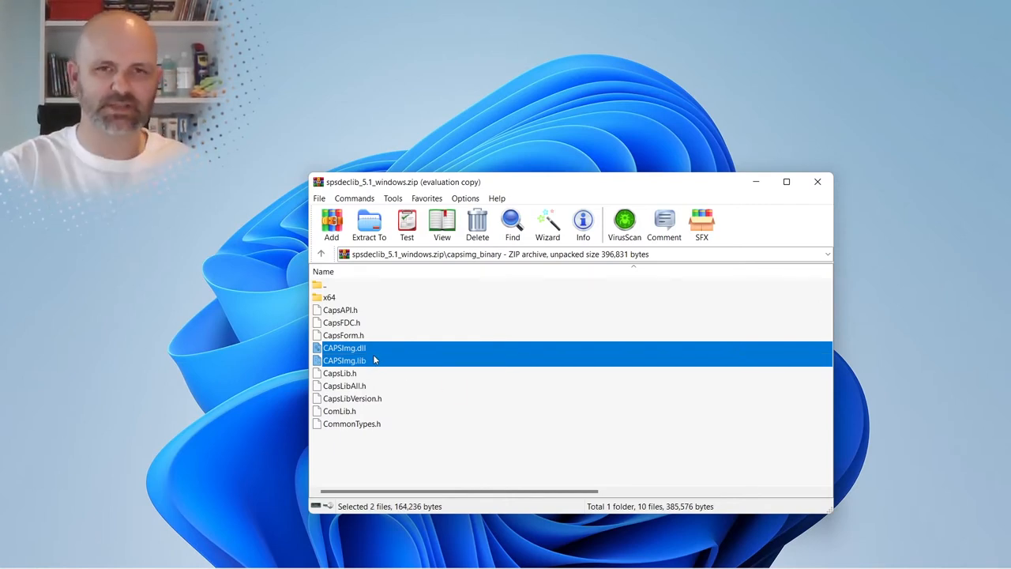
mouse_move(338, 298)
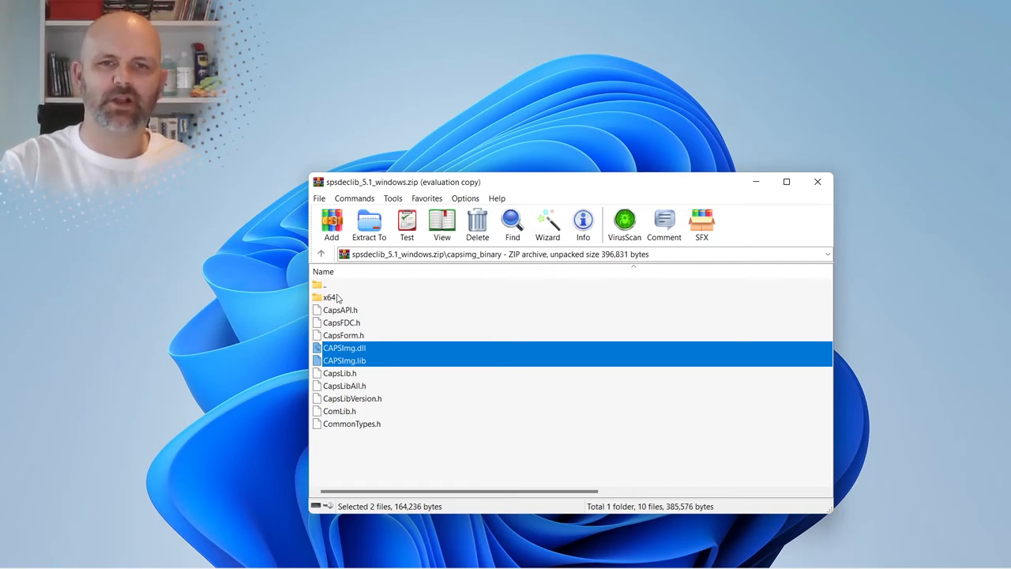
click(328, 297)
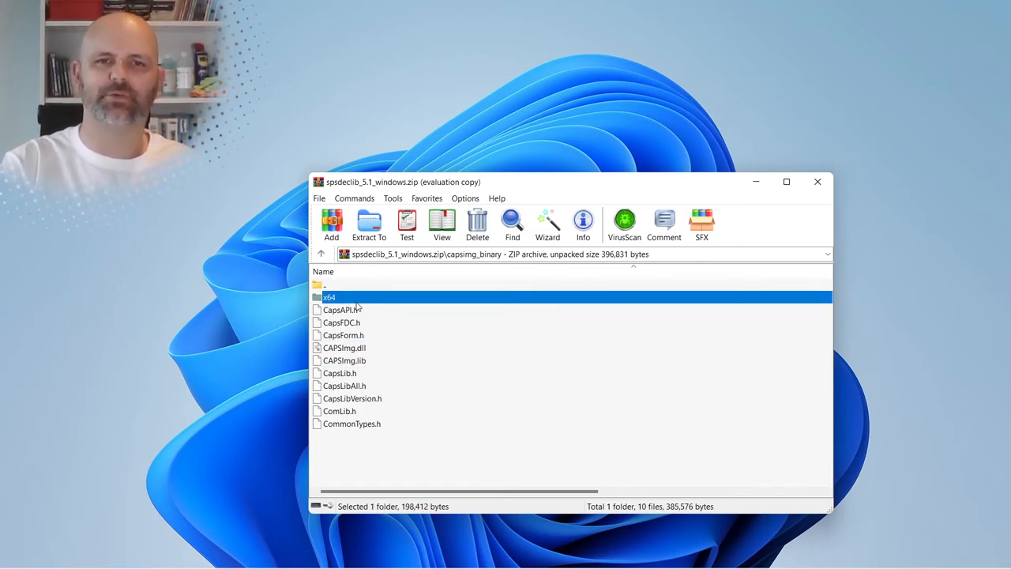
click(340, 309)
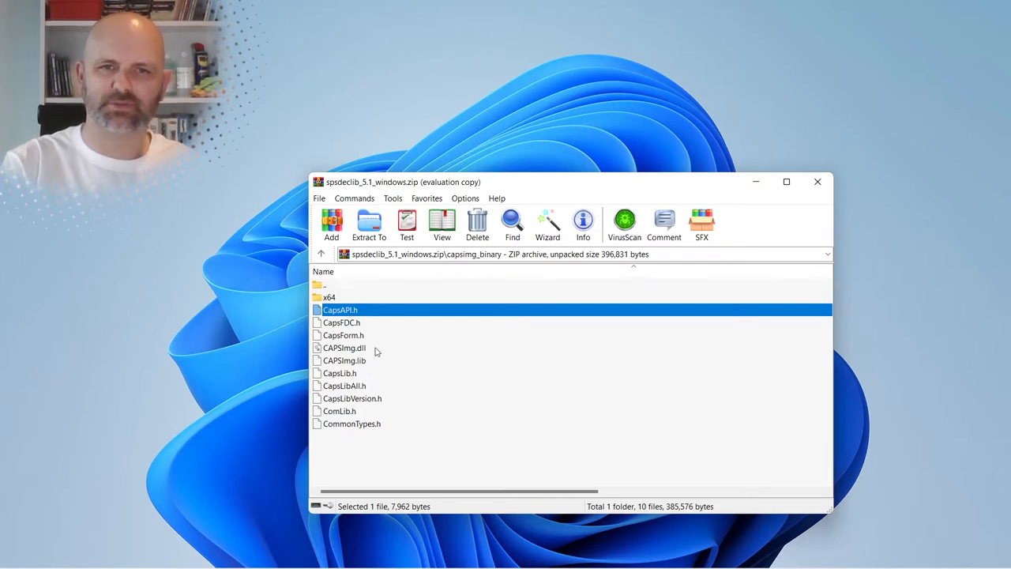
click(344, 347)
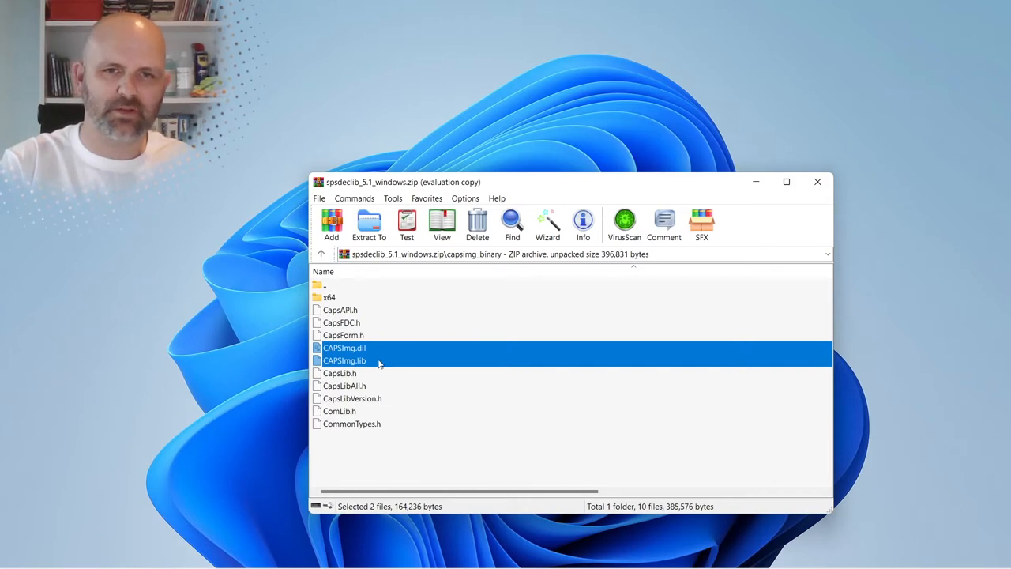
click(344, 360)
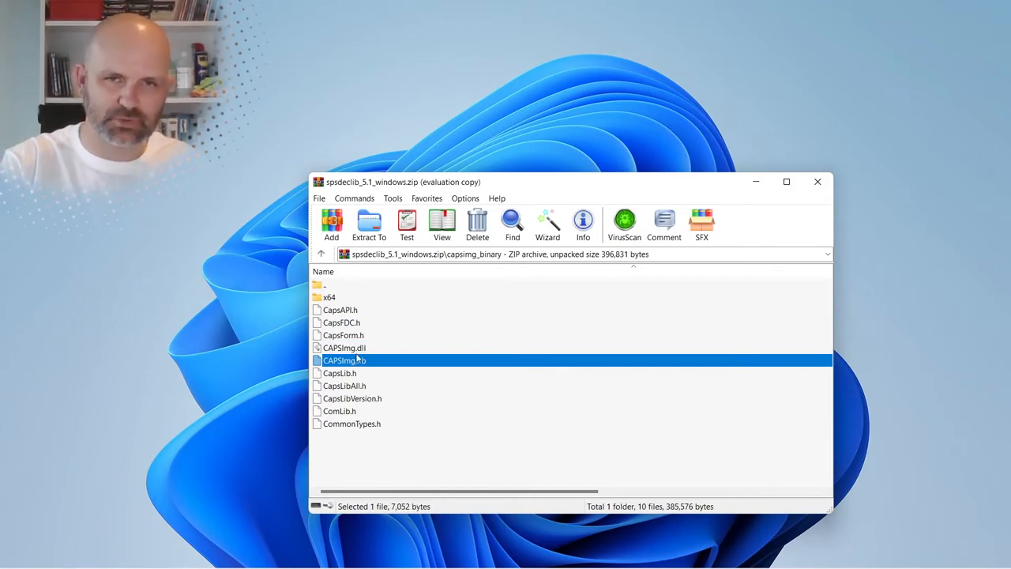
click(344, 347)
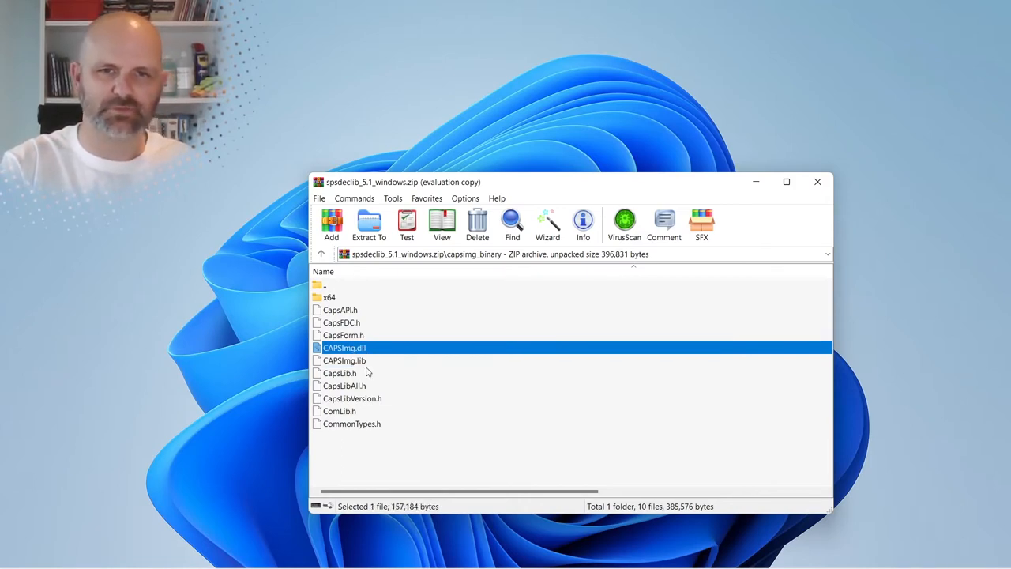
click(344, 360)
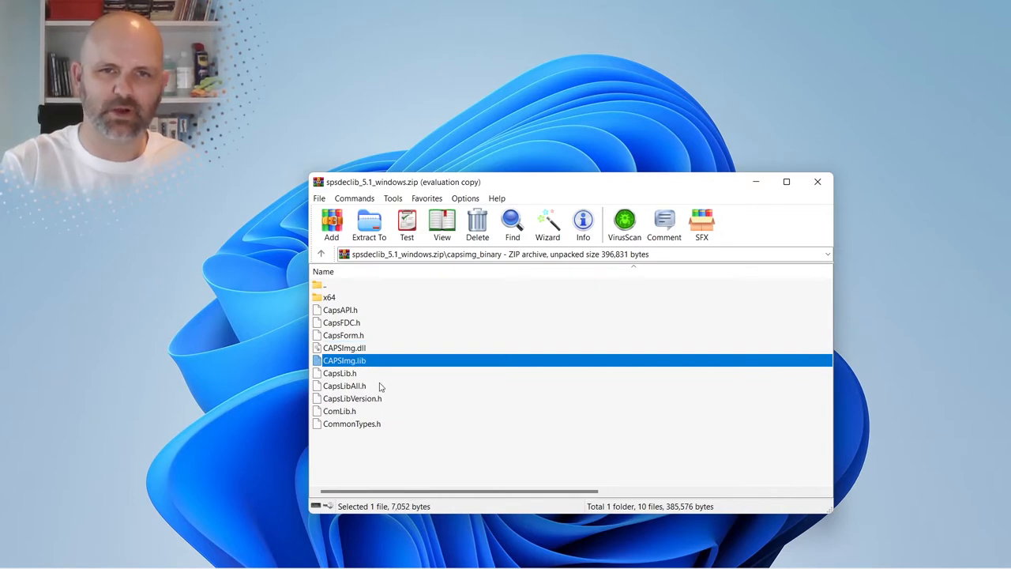
click(344, 347)
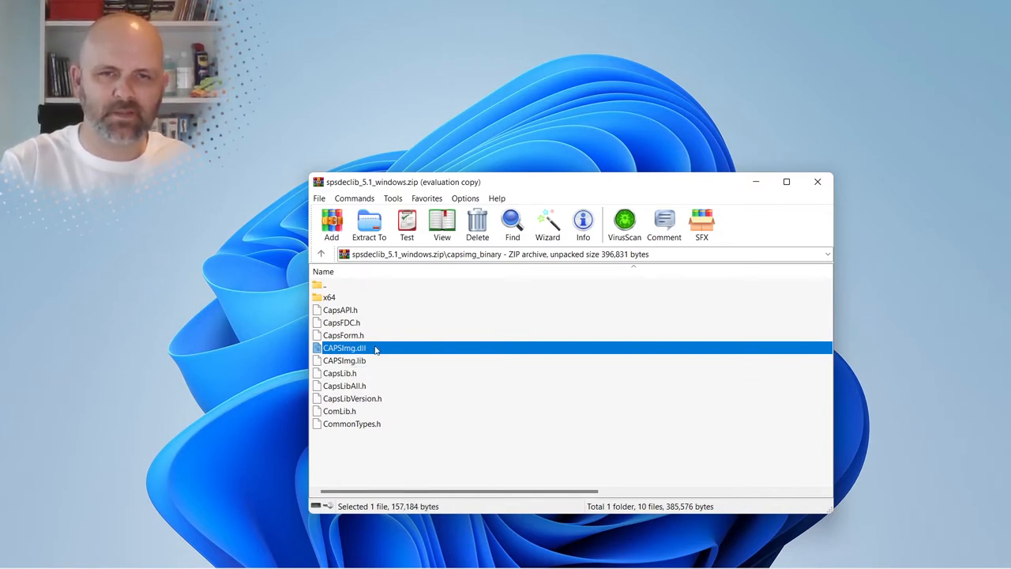
click(344, 360)
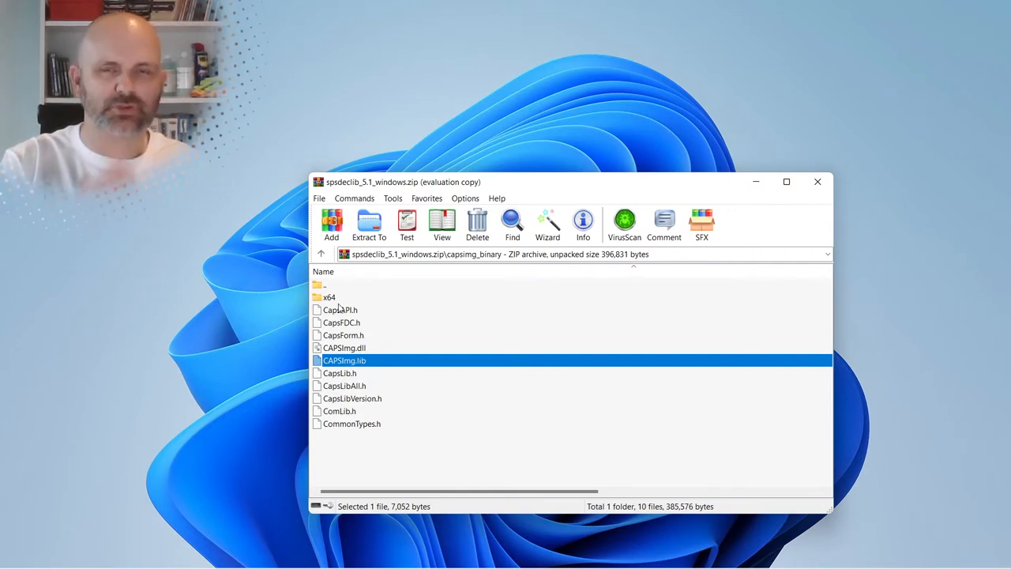
mouse_move(344, 290)
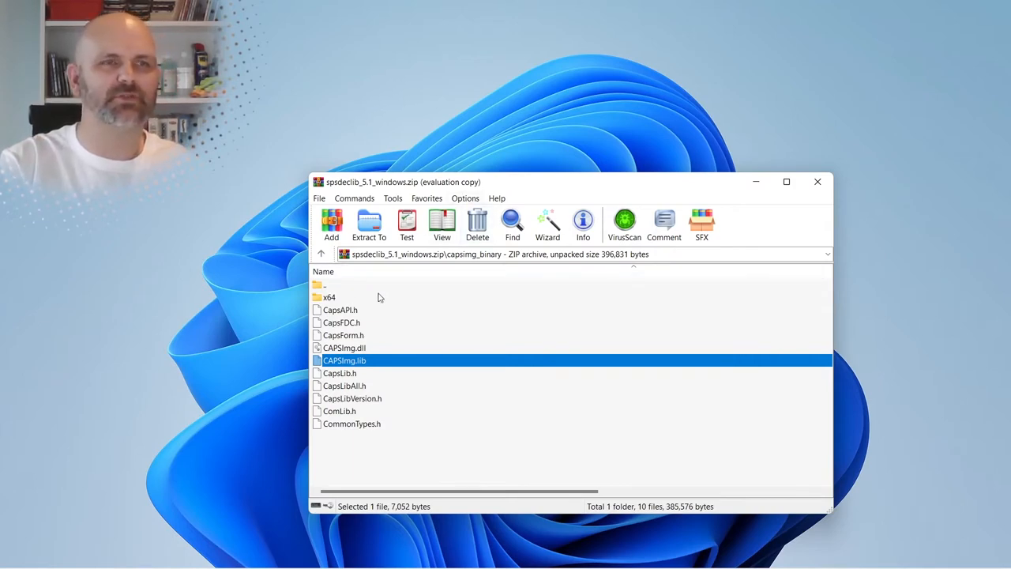
click(345, 347)
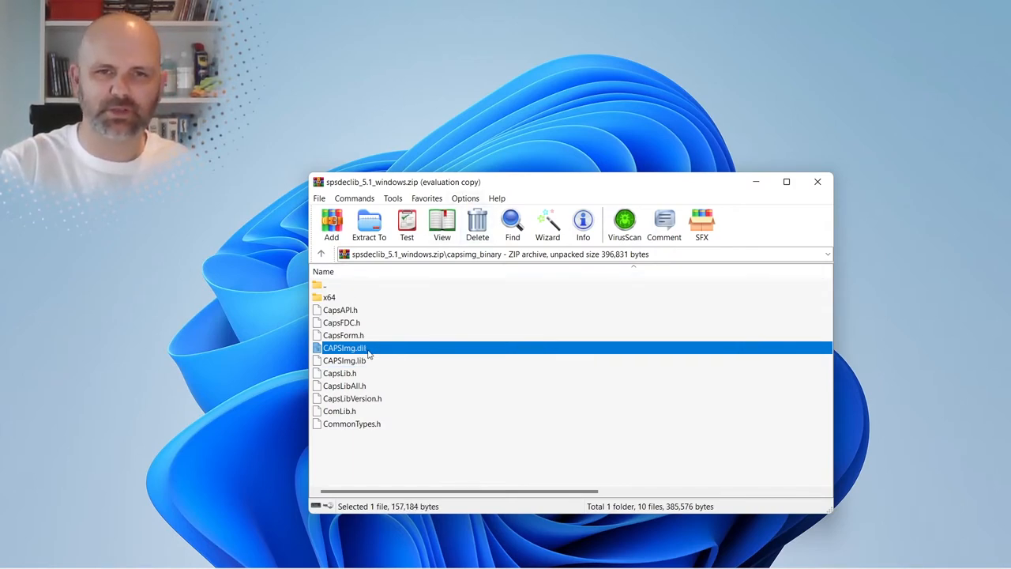
mouse_move(352, 307)
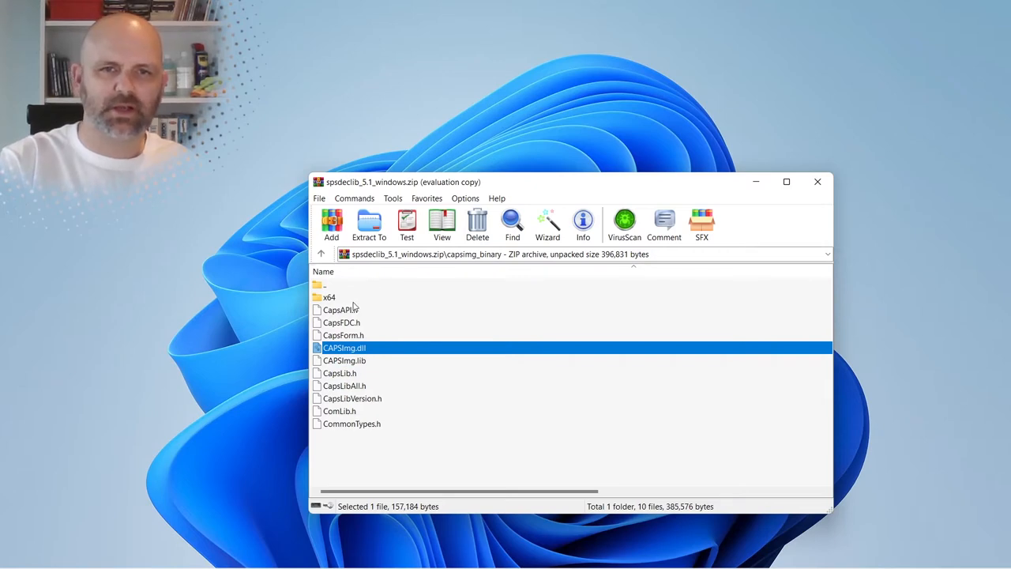
mouse_move(383, 357)
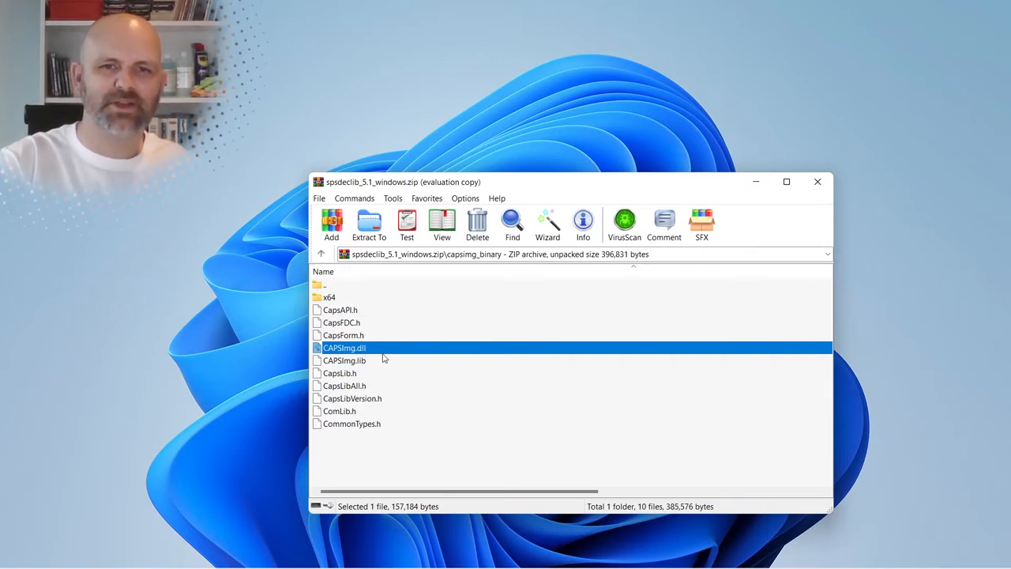
click(344, 360)
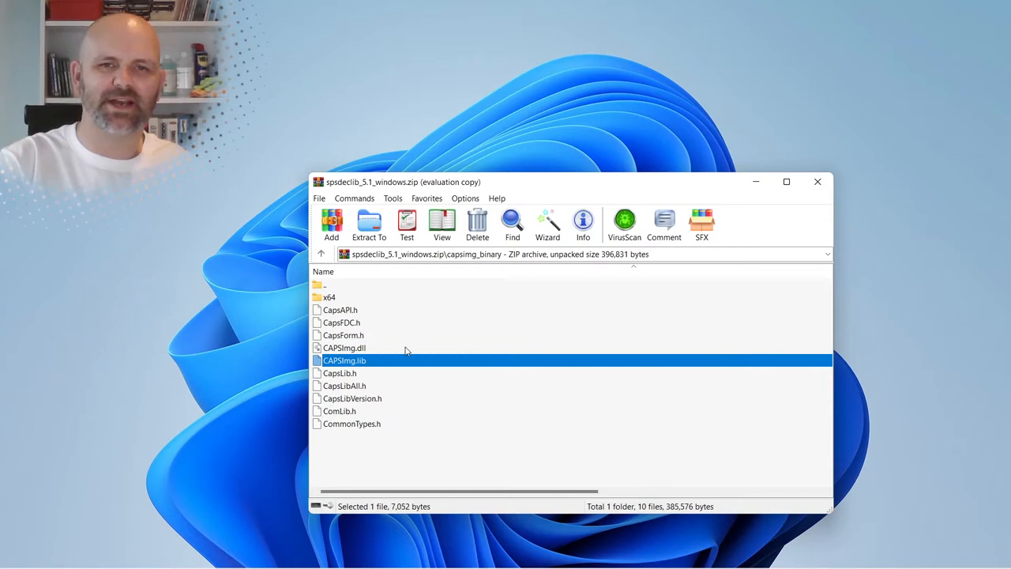
click(345, 347)
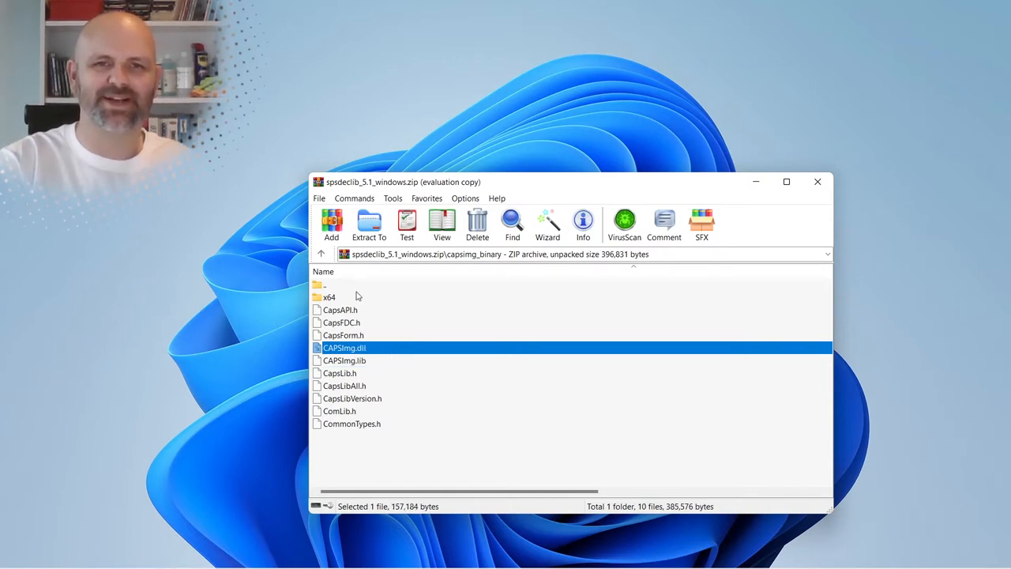
click(328, 297)
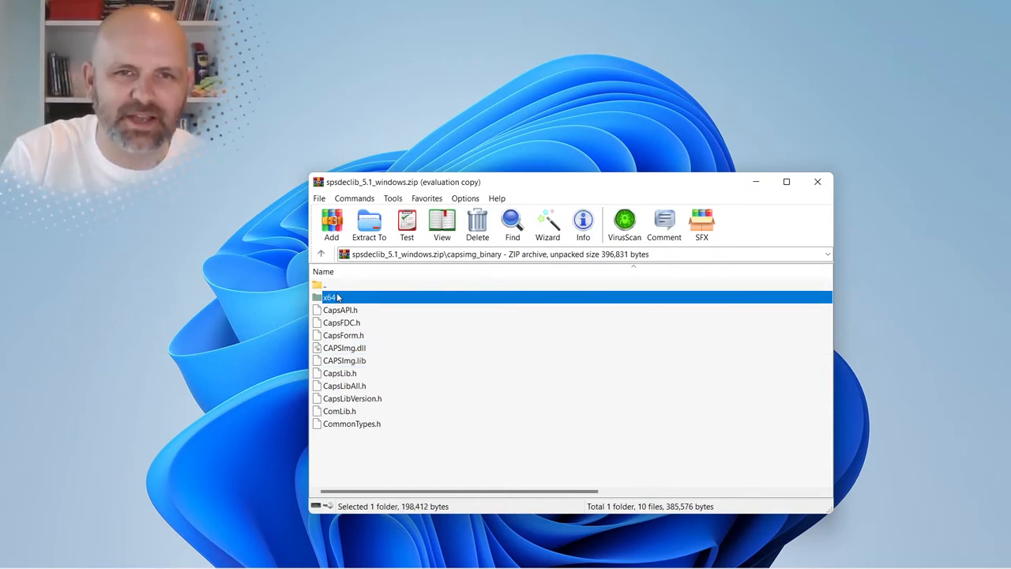
- Open the archive's x64 folder and select both CAPSImg.dll and CAPSImg.lib to copy out
double_click(331, 297)
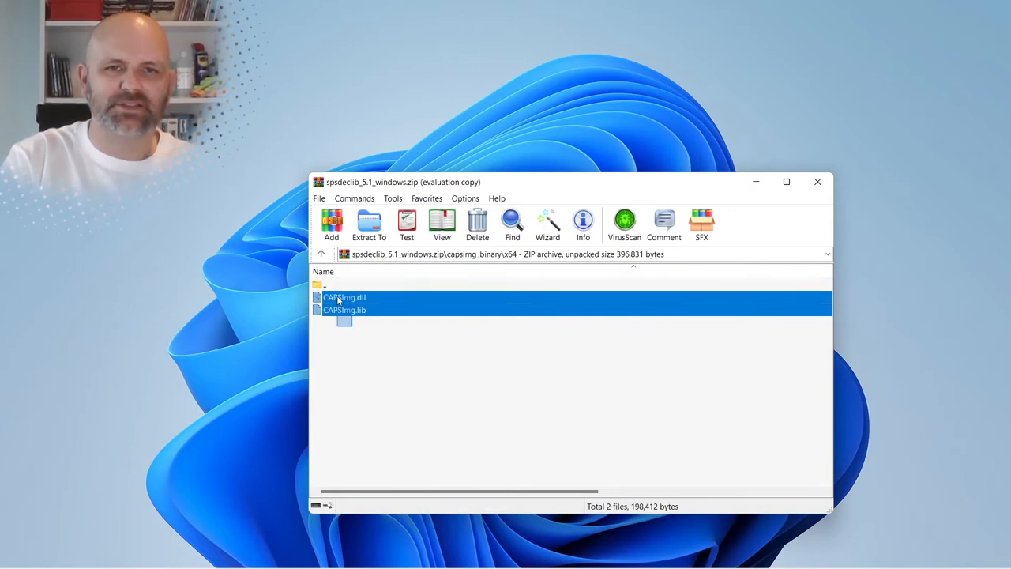
click(369, 336)
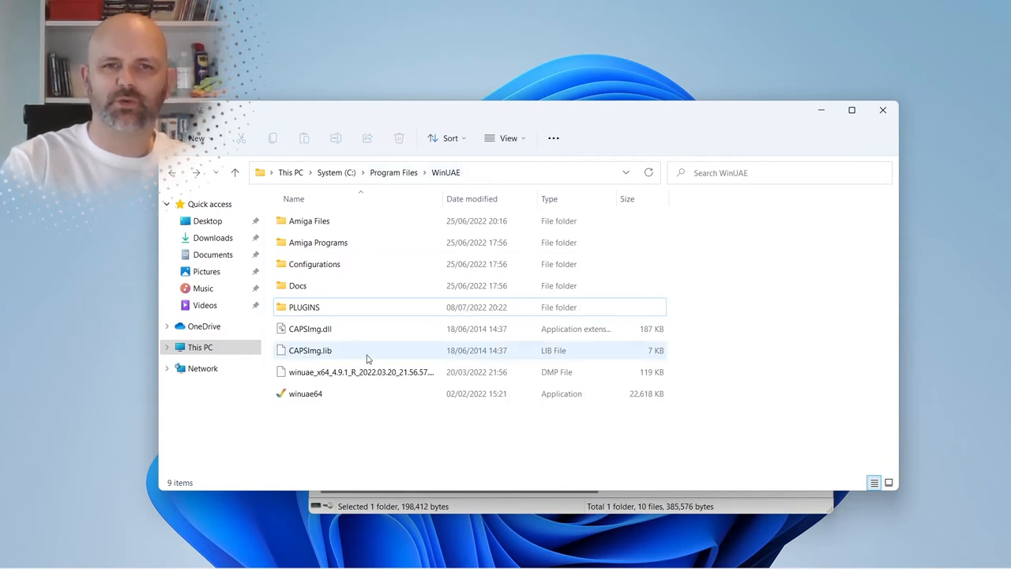
- Check that the copied CAPSImg.lib and CAPSImg.dll sit in the WinUAE program folder
click(310, 351)
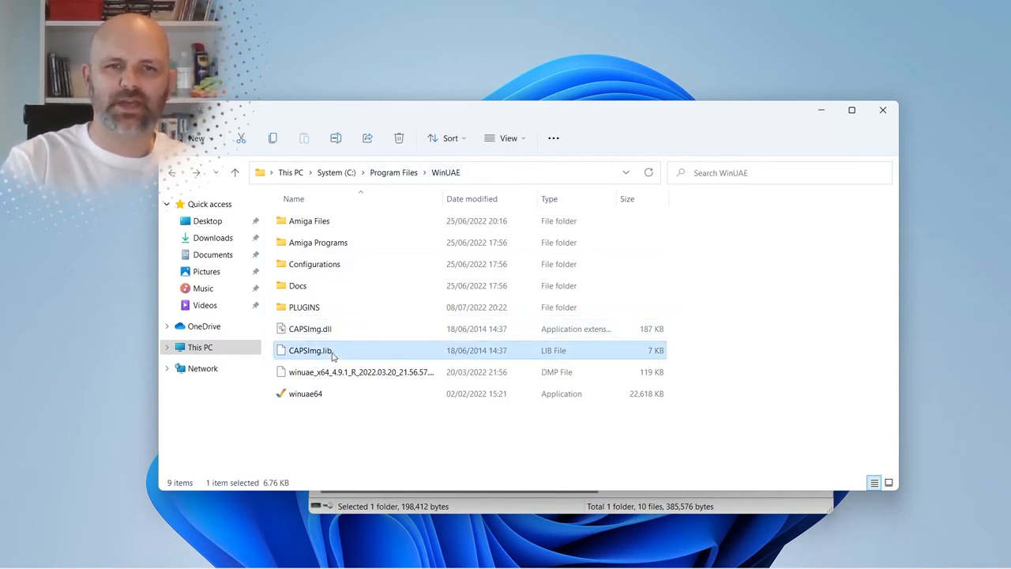
click(309, 329)
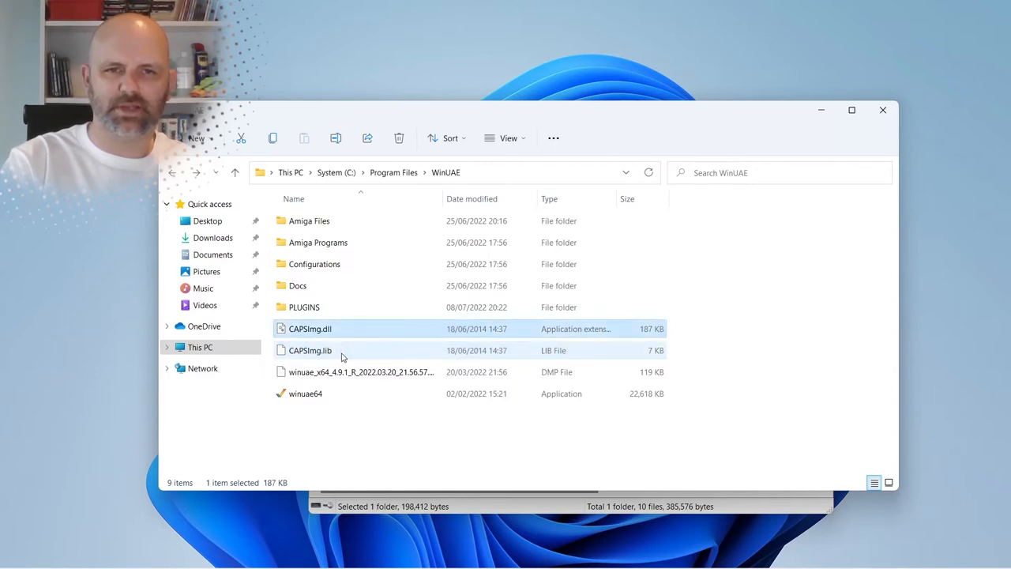
mouse_move(310, 351)
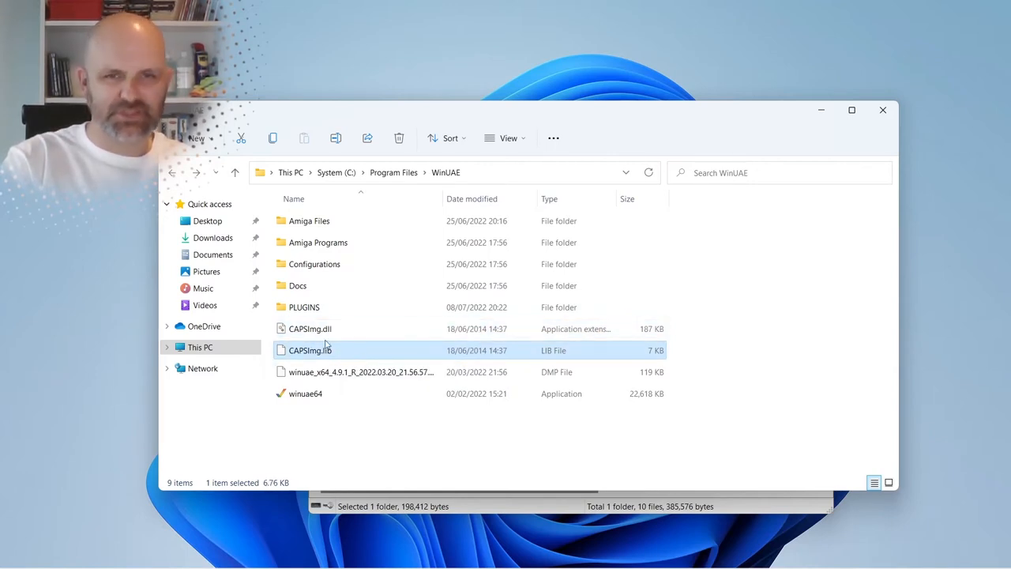
mouse_move(309, 351)
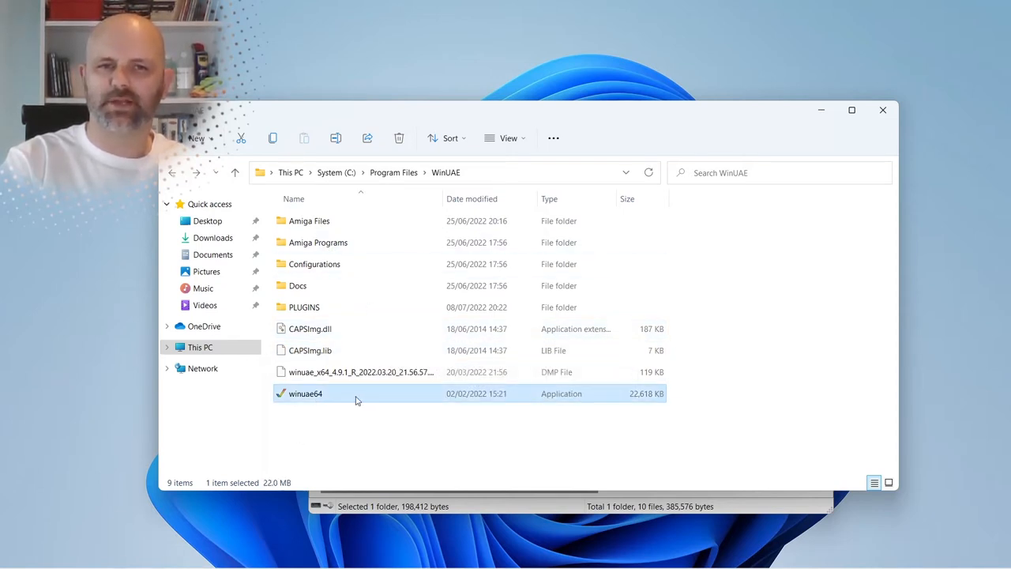
mouse_move(355, 401)
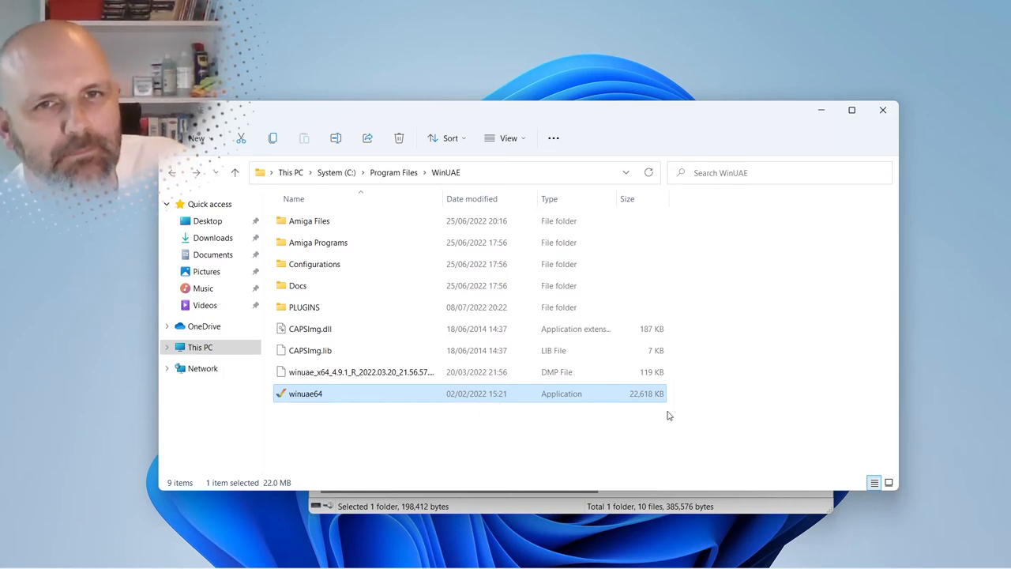
mouse_move(647, 281)
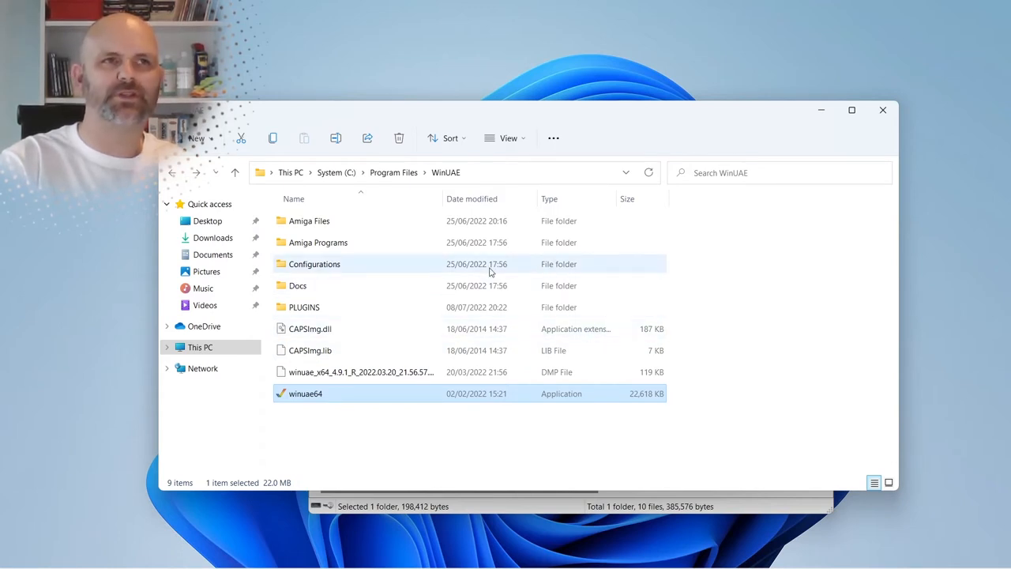
mouse_move(742, 215)
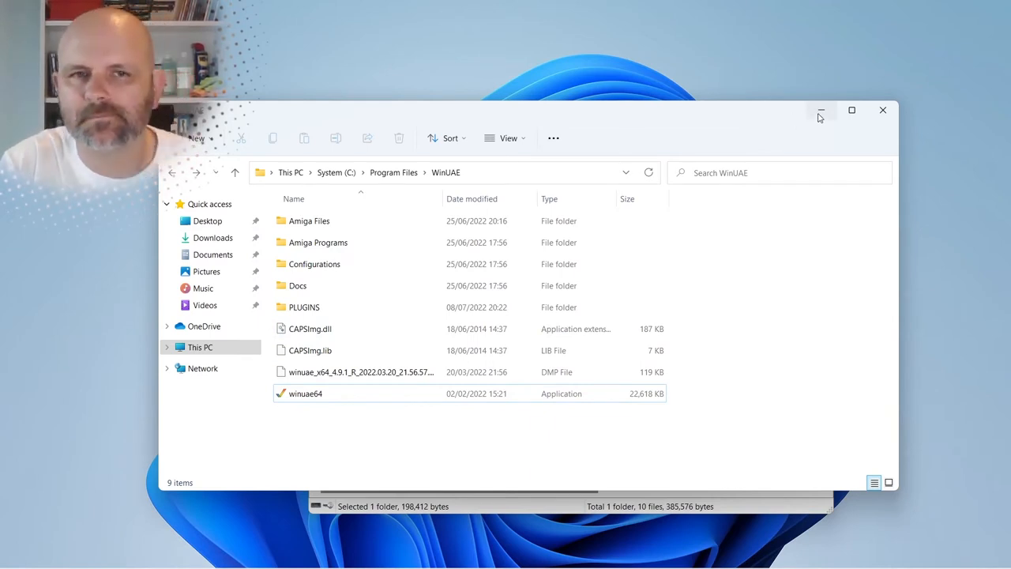
mouse_move(565, 275)
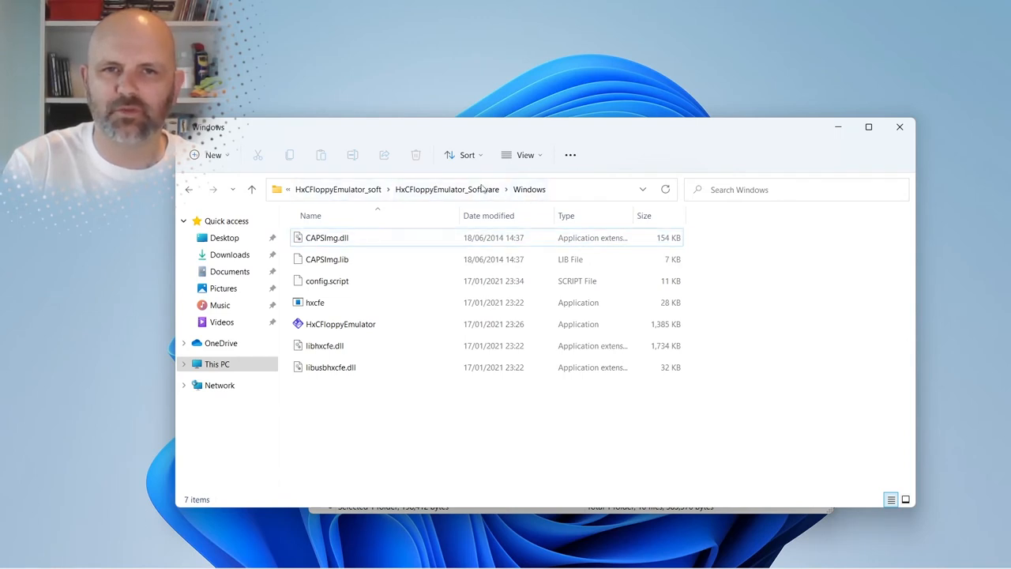
- Check CAPSImg.dll and CAPSImg.lib in the HxC Windows folder and select CAPSImg.lib
click(326, 259)
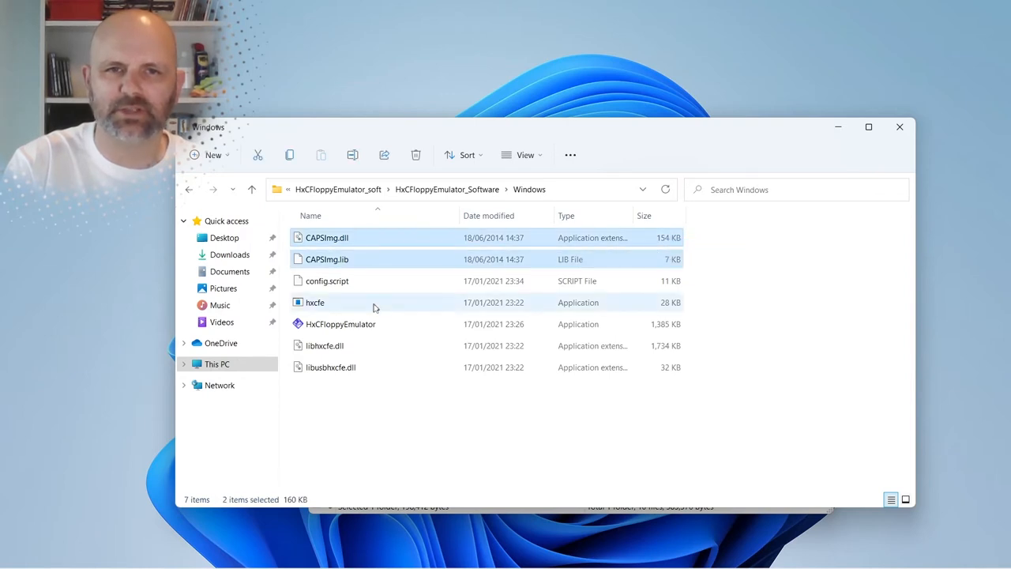
click(464, 401)
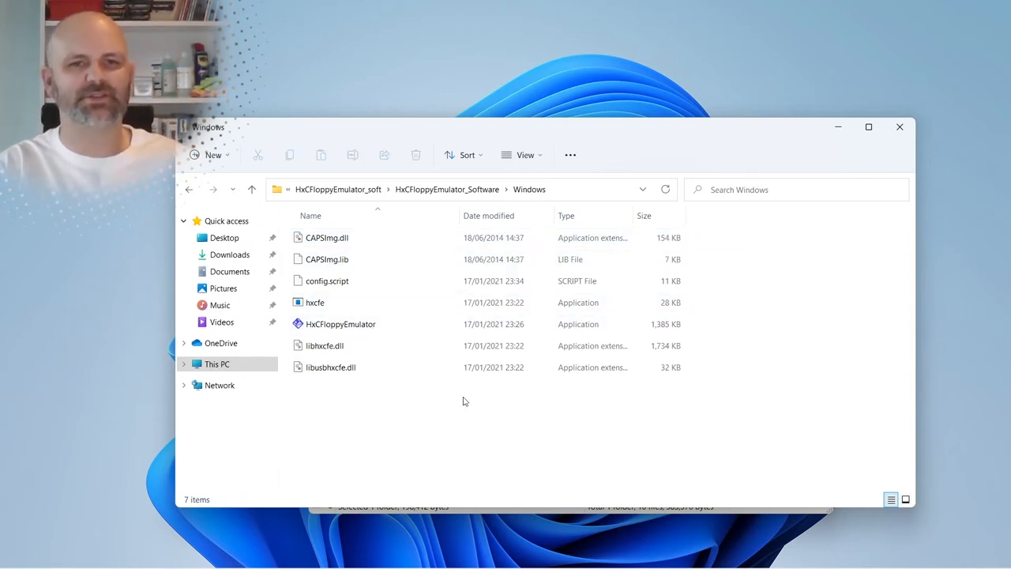
click(327, 259)
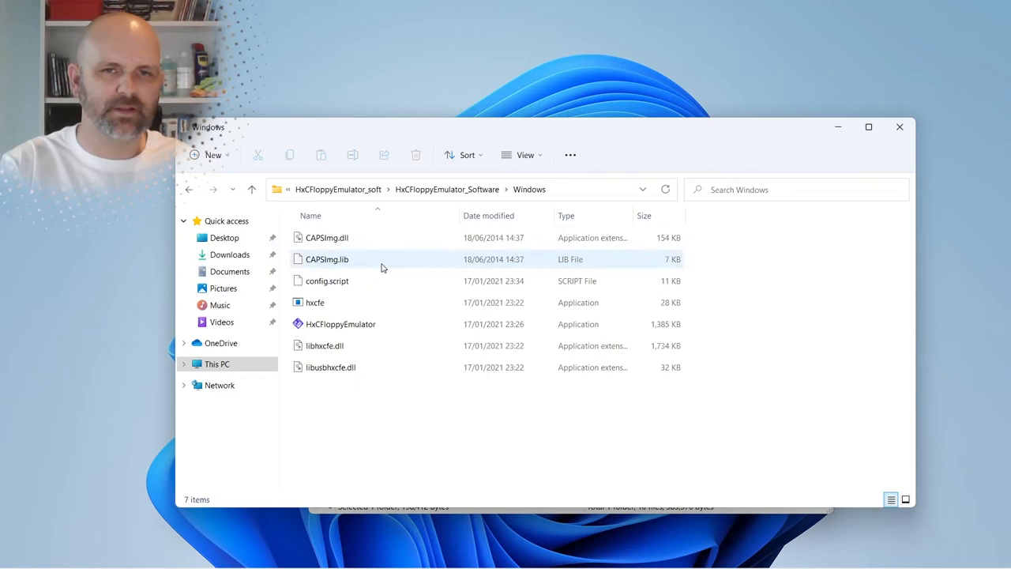
mouse_move(327, 259)
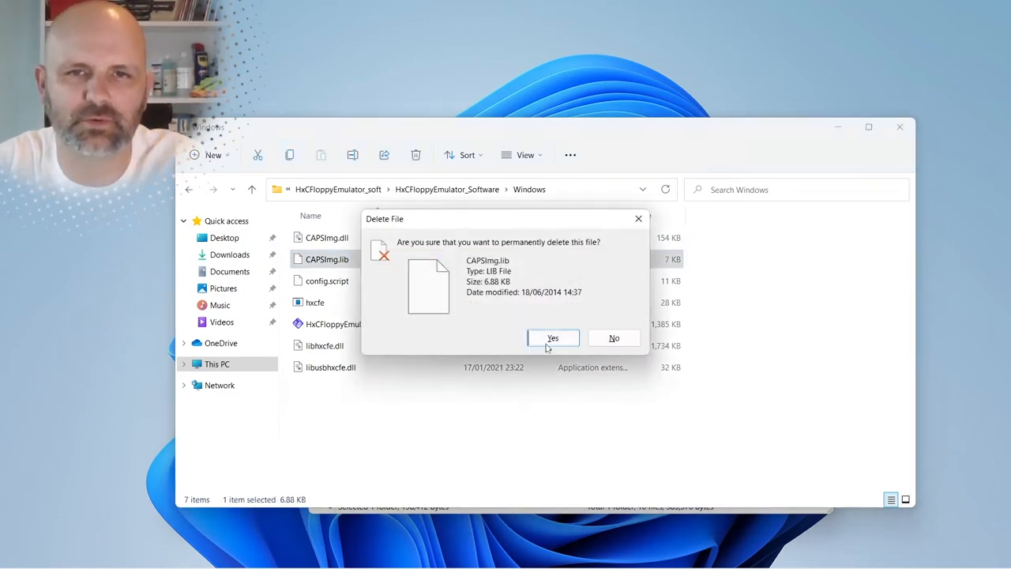
- Delete CAPSImg.lib from the HxC and WinUAE folders with admin permission, then launch winuae64
click(553, 338)
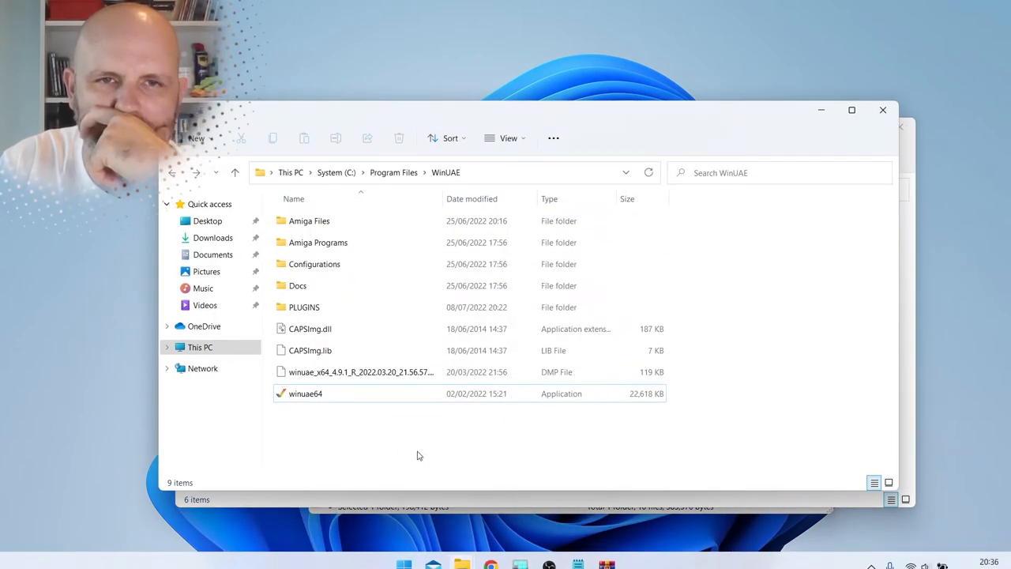
click(309, 350)
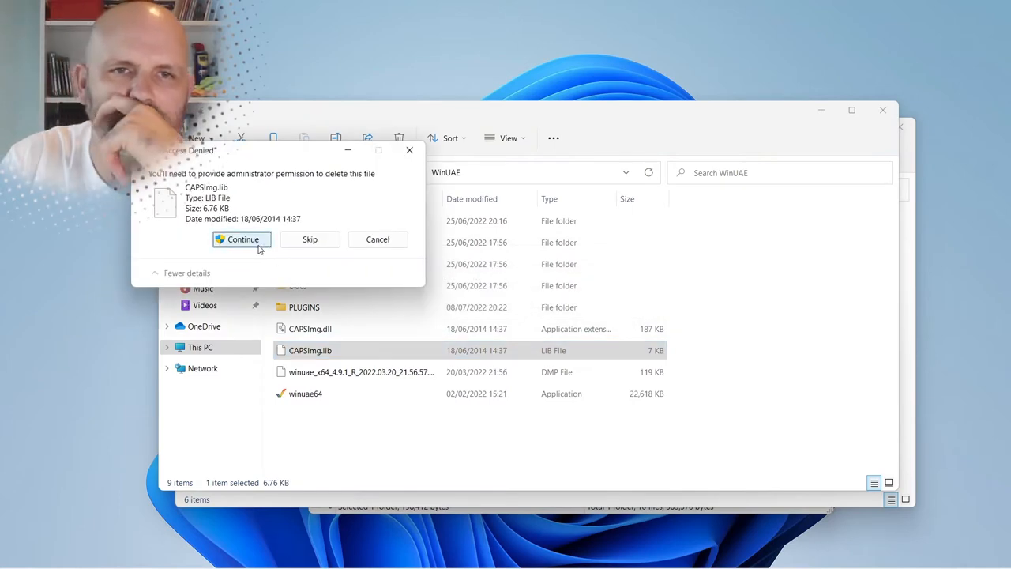
click(242, 240)
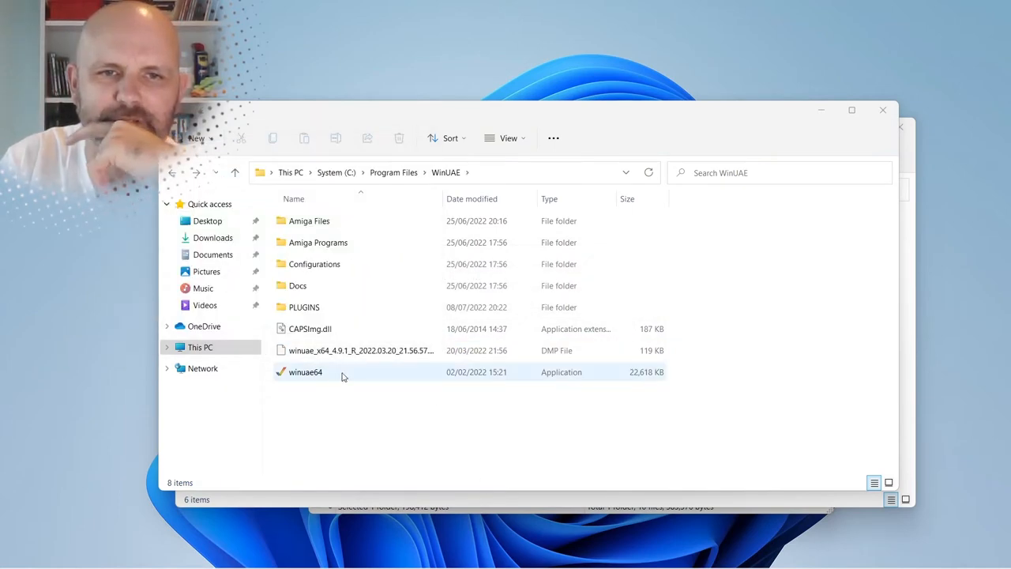
double_click(305, 371)
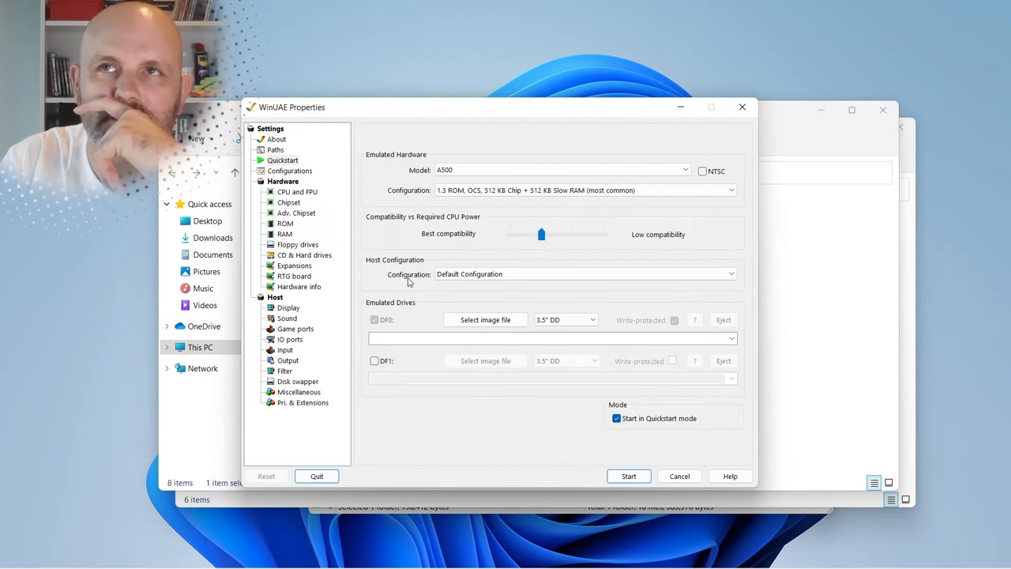
mouse_move(391, 155)
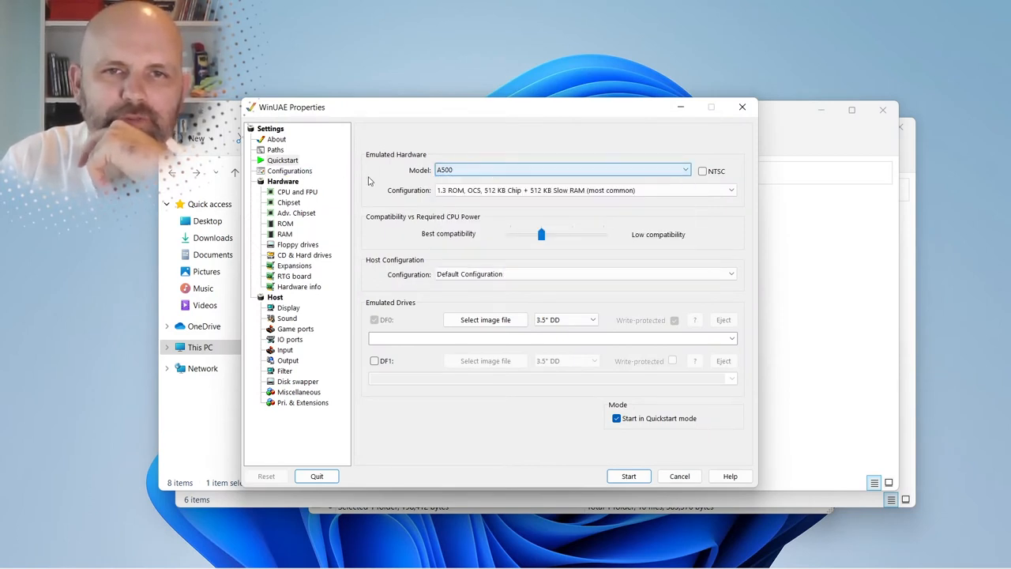
- Insert the 1st Division Manager (1992) image into DF0 and start the emulated Amiga
click(297, 244)
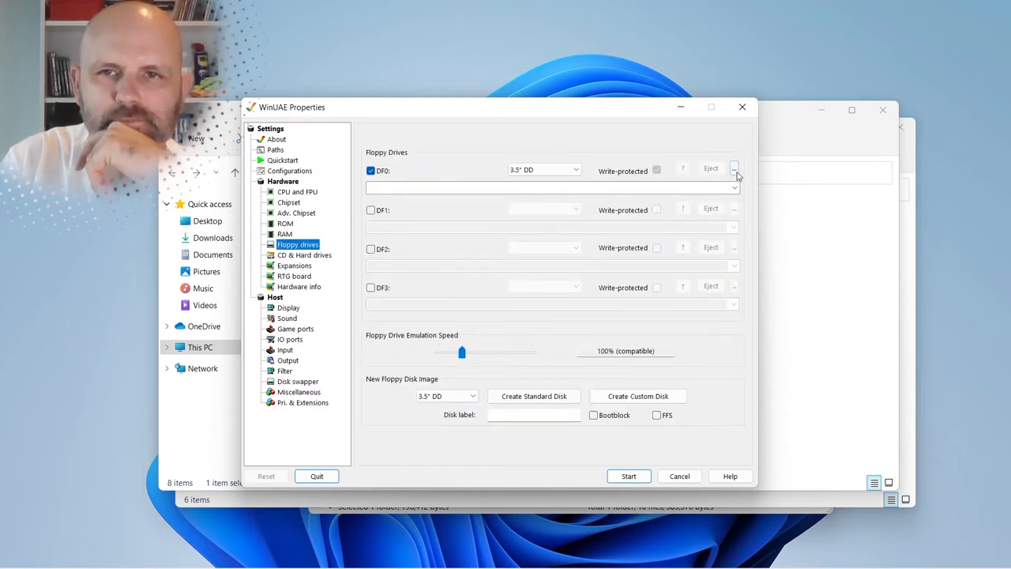
click(733, 167)
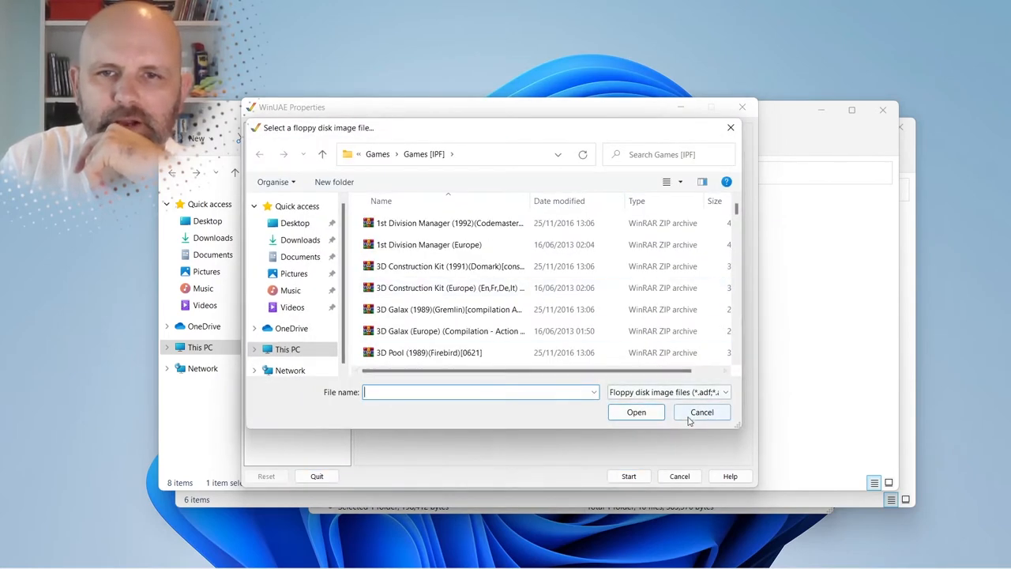
click(448, 223)
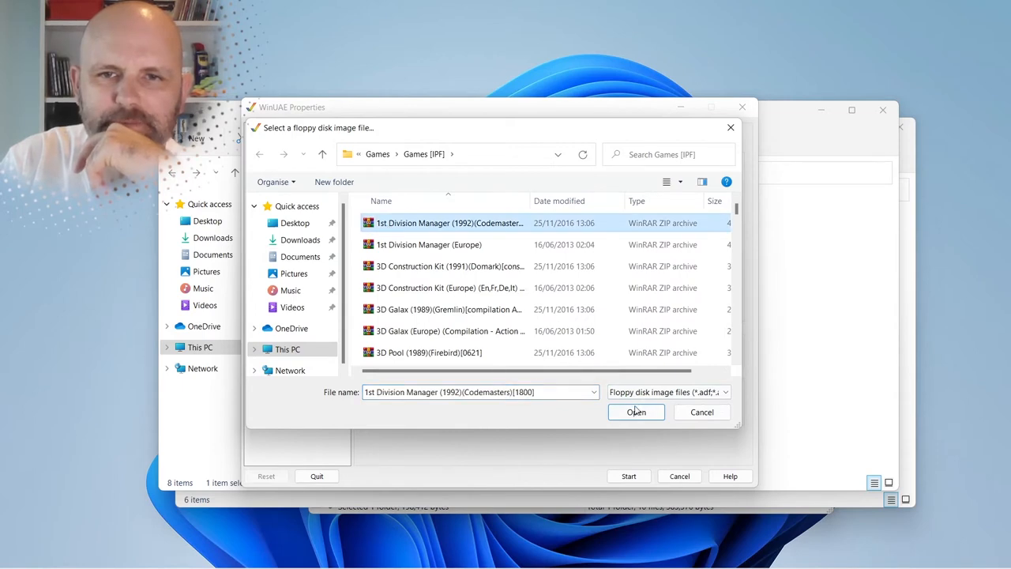
click(635, 411)
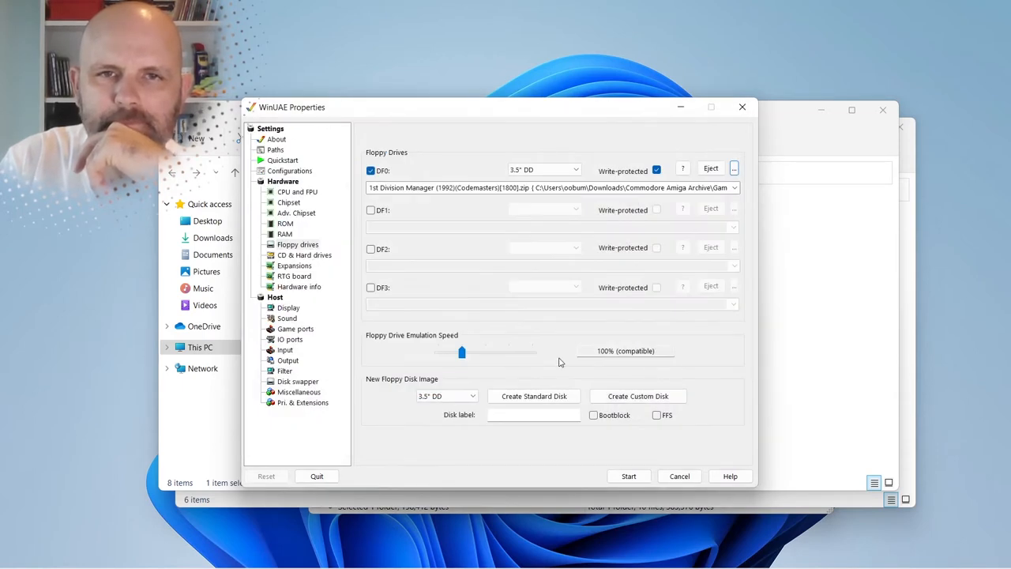
click(629, 476)
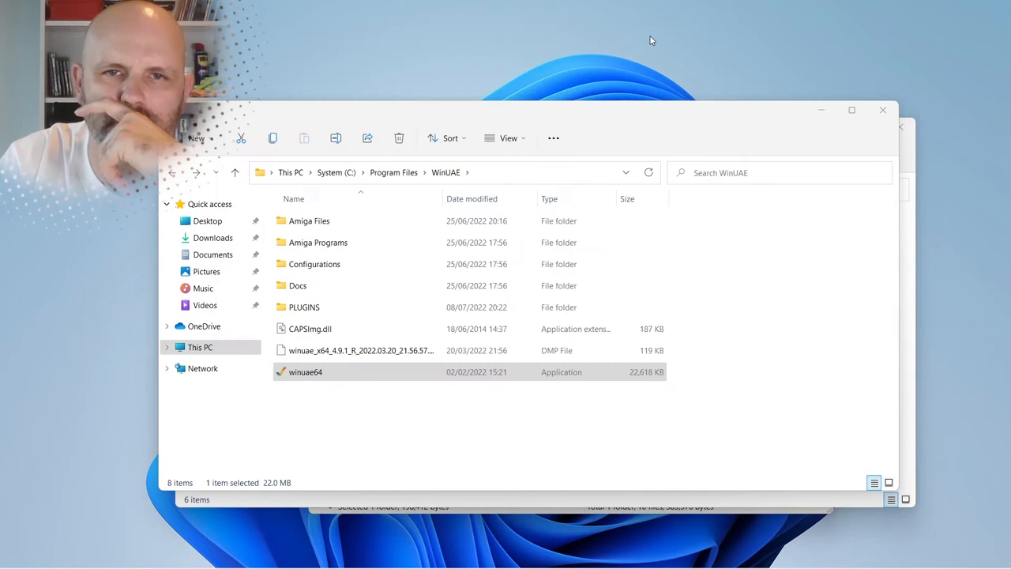
mouse_move(883, 110)
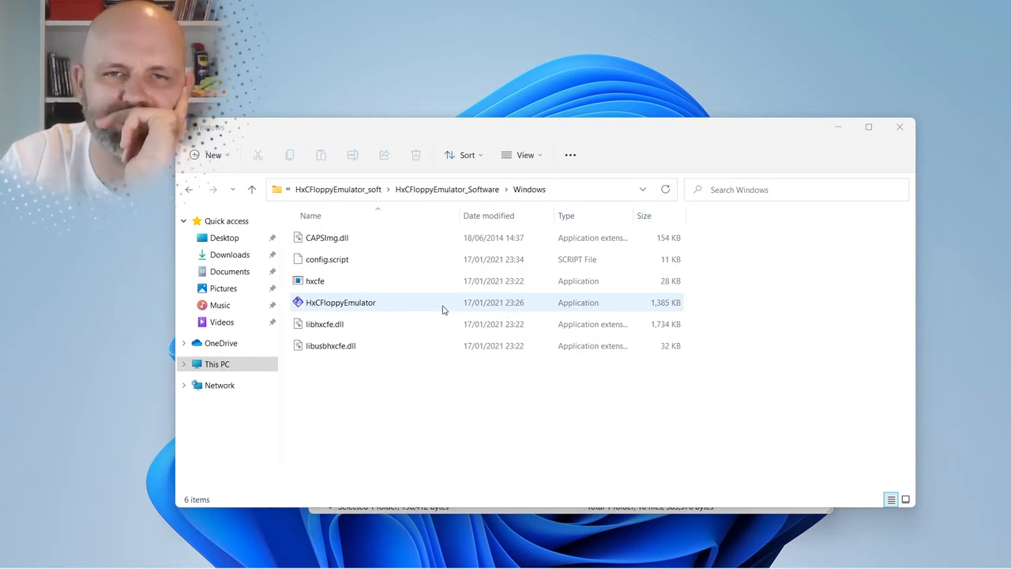
- Launch HxCFloppyEmulator from the HxC software Windows folder
double_click(340, 301)
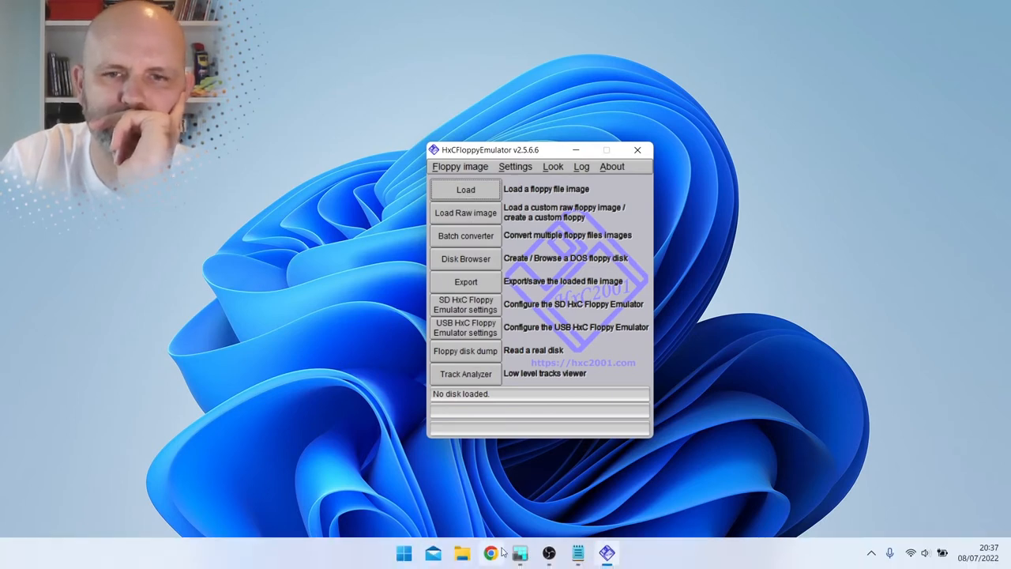
- Browse Downloads > Commodore Amiga Archive > Games > Games [IPF] and open the 1st Division Manager archive into HxC
click(461, 553)
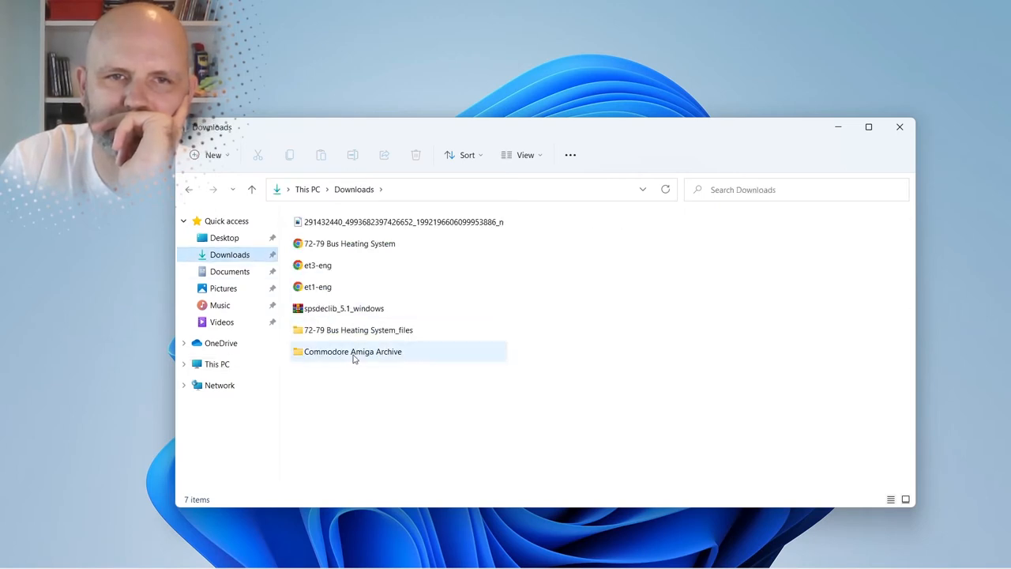
double_click(352, 351)
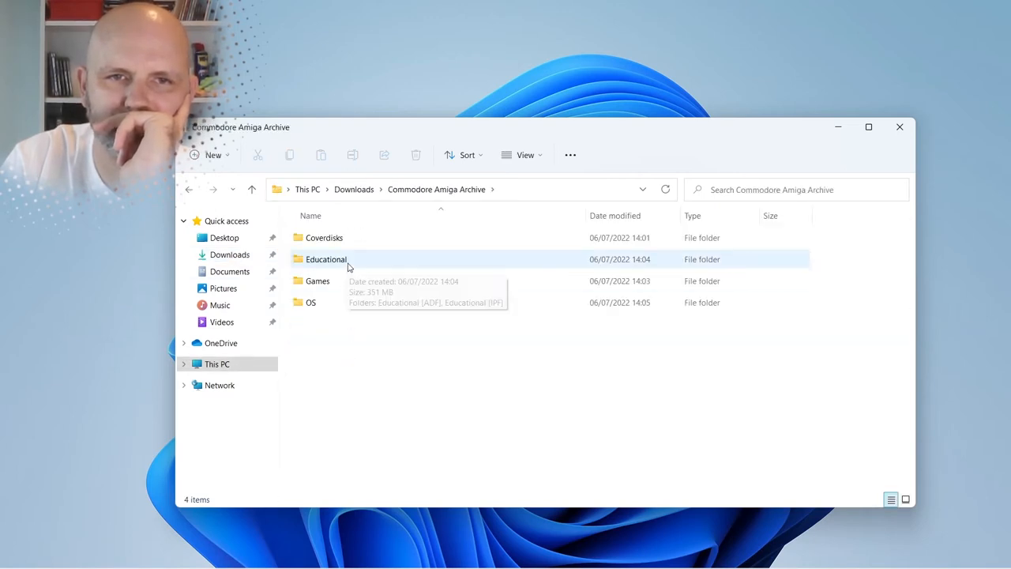
double_click(317, 281)
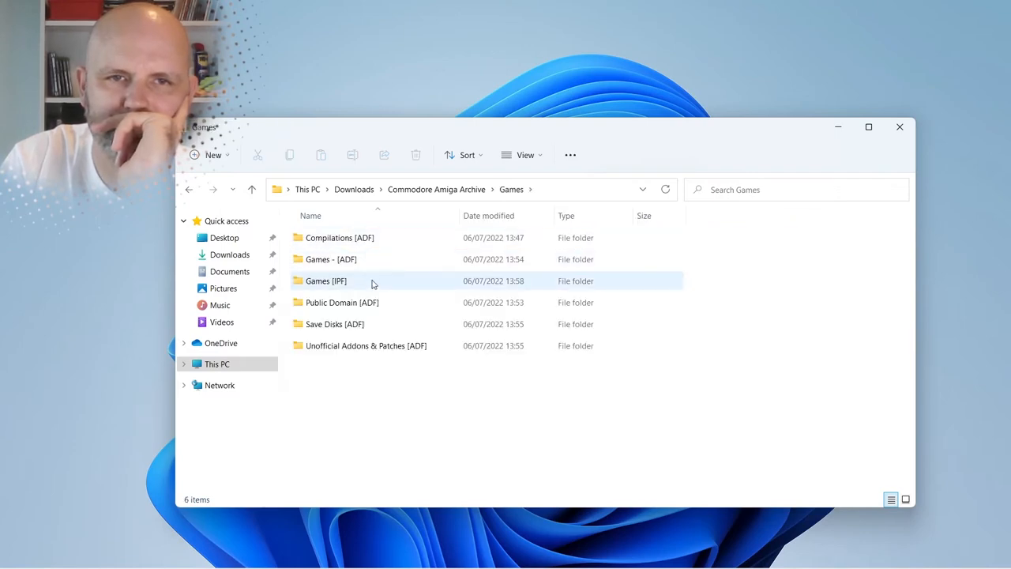
double_click(322, 281)
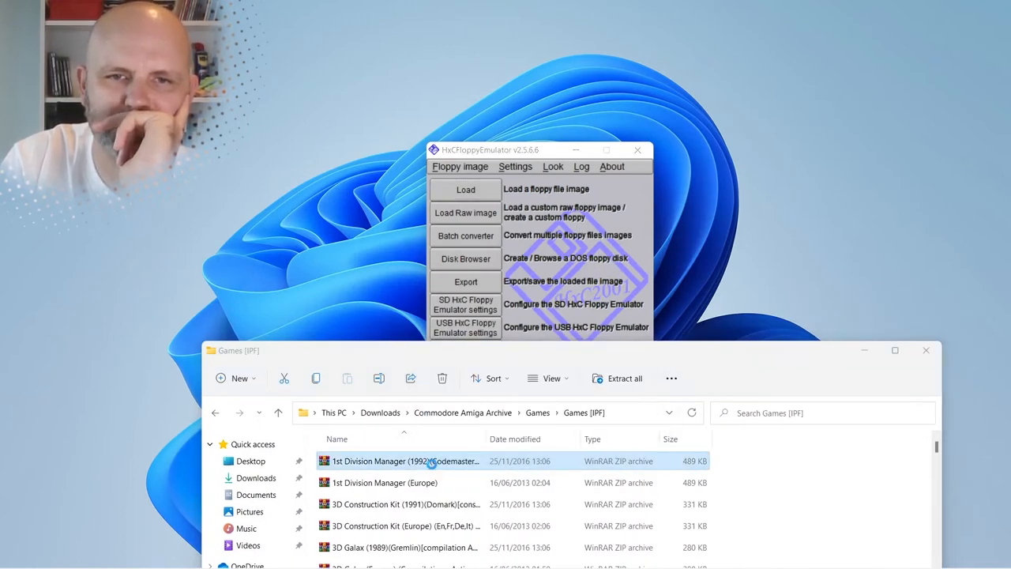
double_click(404, 461)
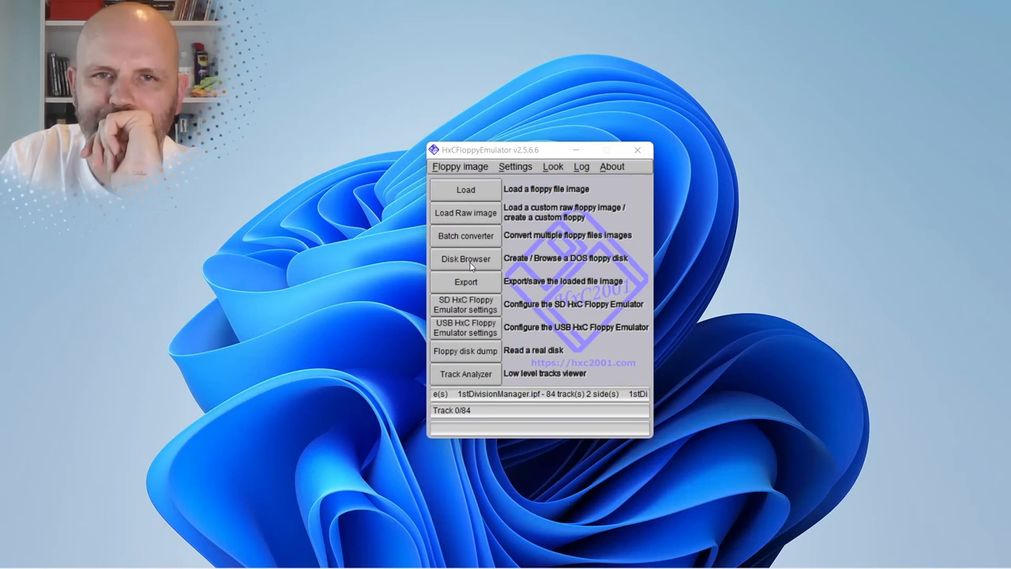
drag(490, 149, 461, 129)
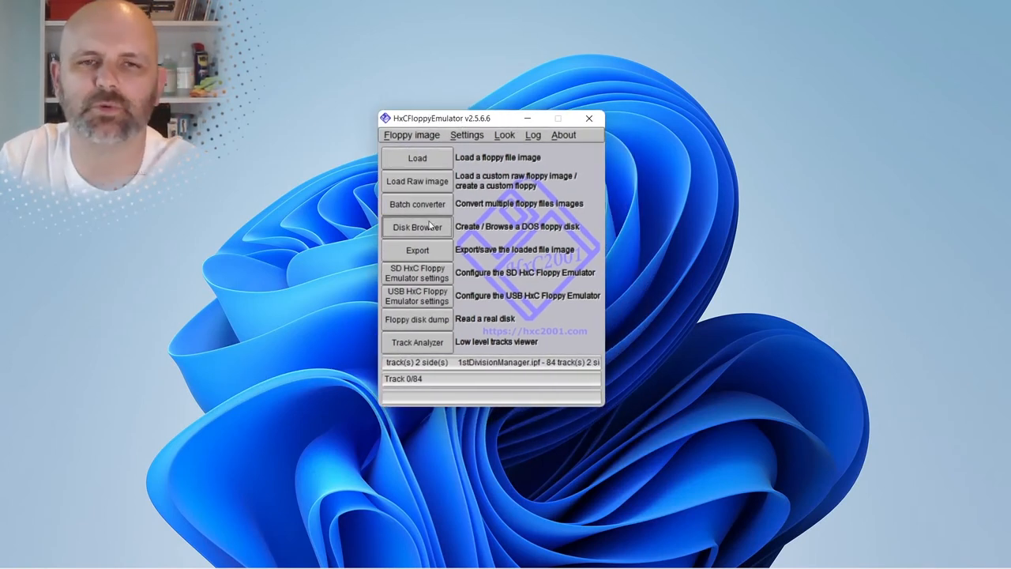
click(417, 227)
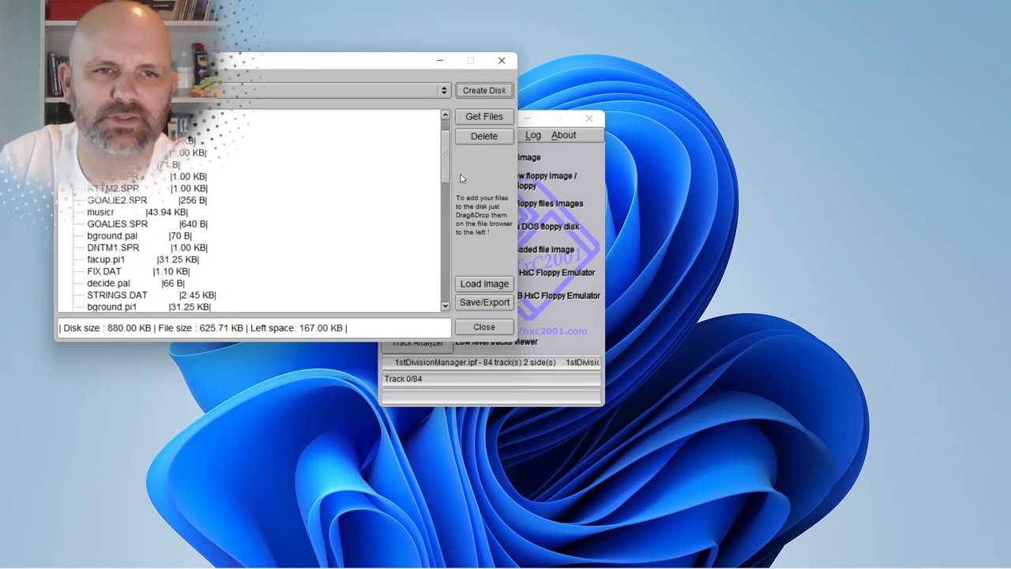
scroll(down, 3)
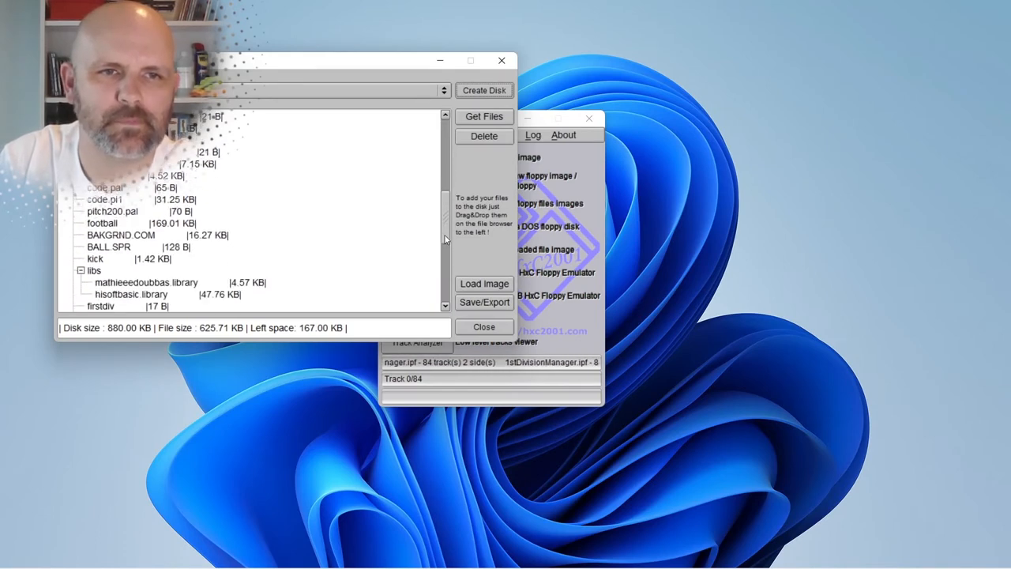
scroll(down, 3)
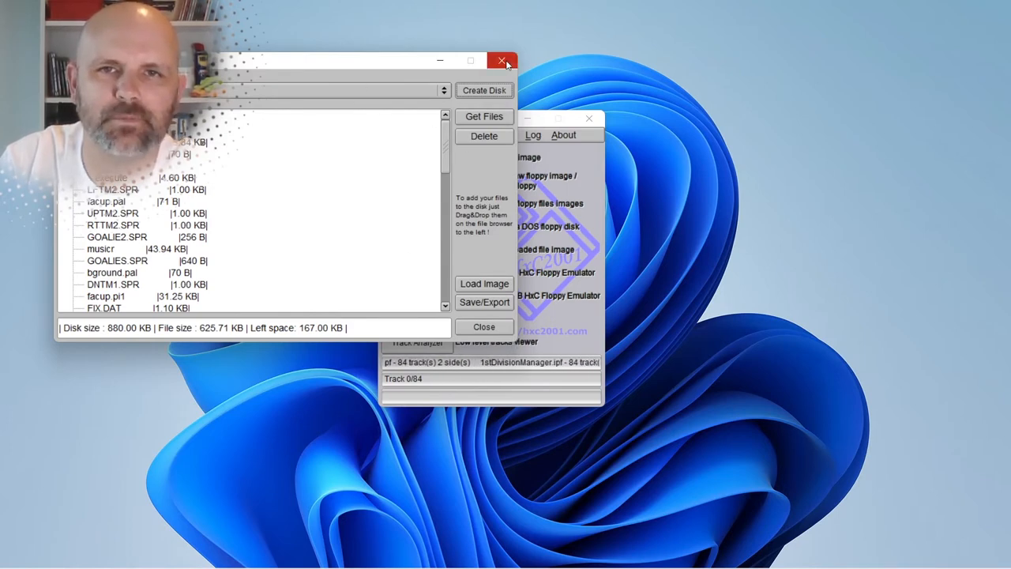
click(502, 60)
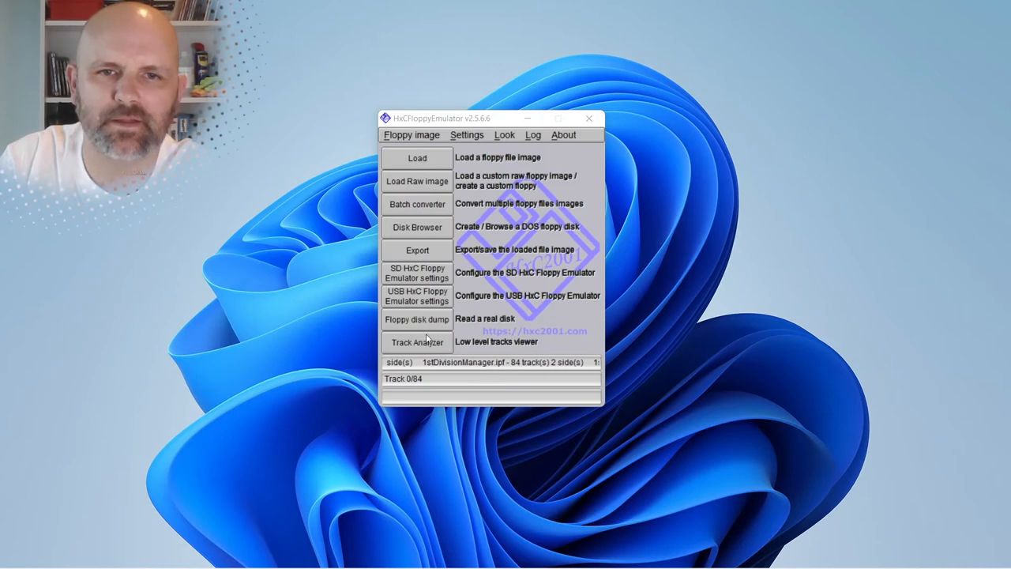
- View the disk's track data in the Track Analyzer and choose a view mode from its dropdown
click(417, 341)
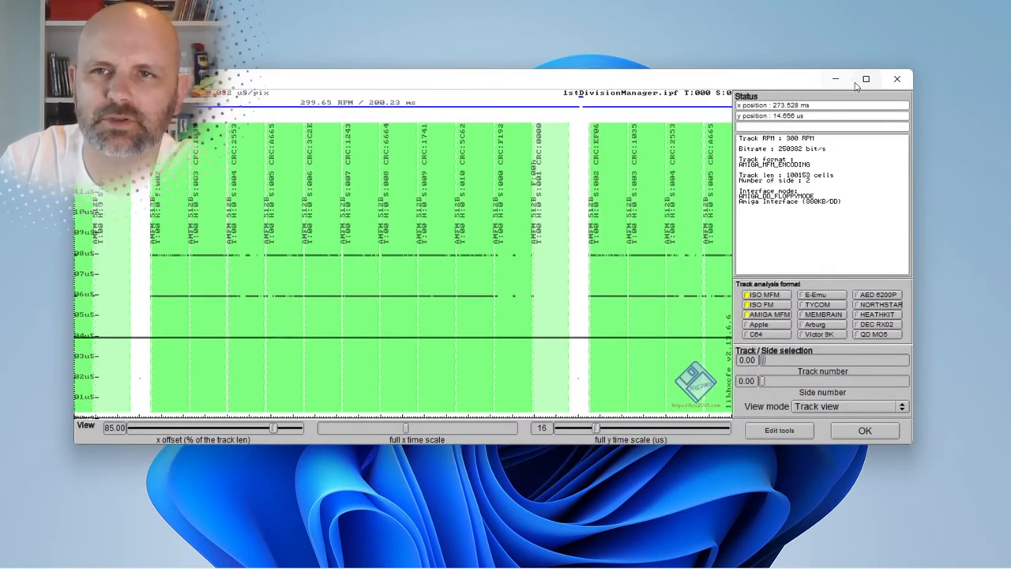
click(850, 406)
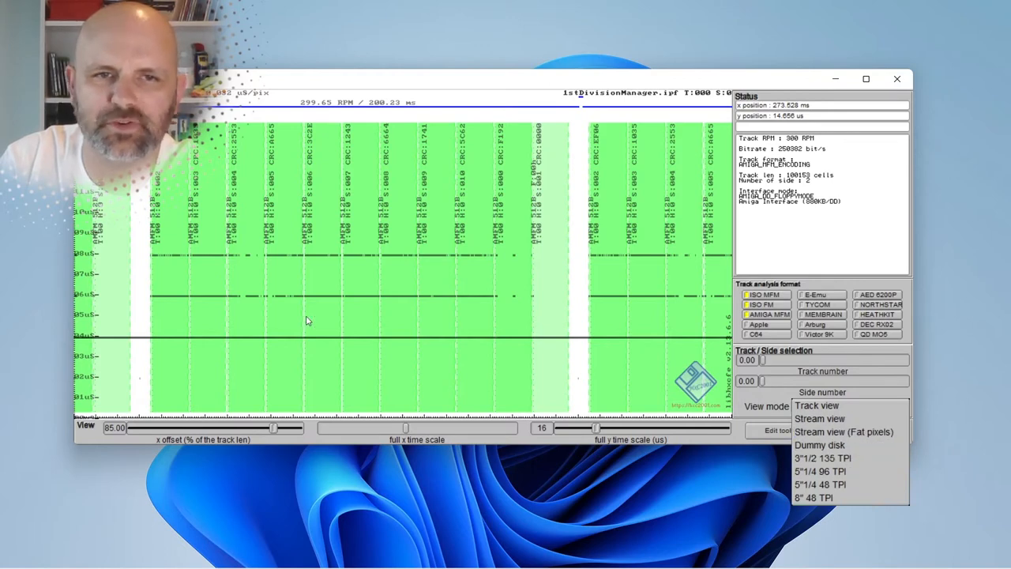
click(818, 445)
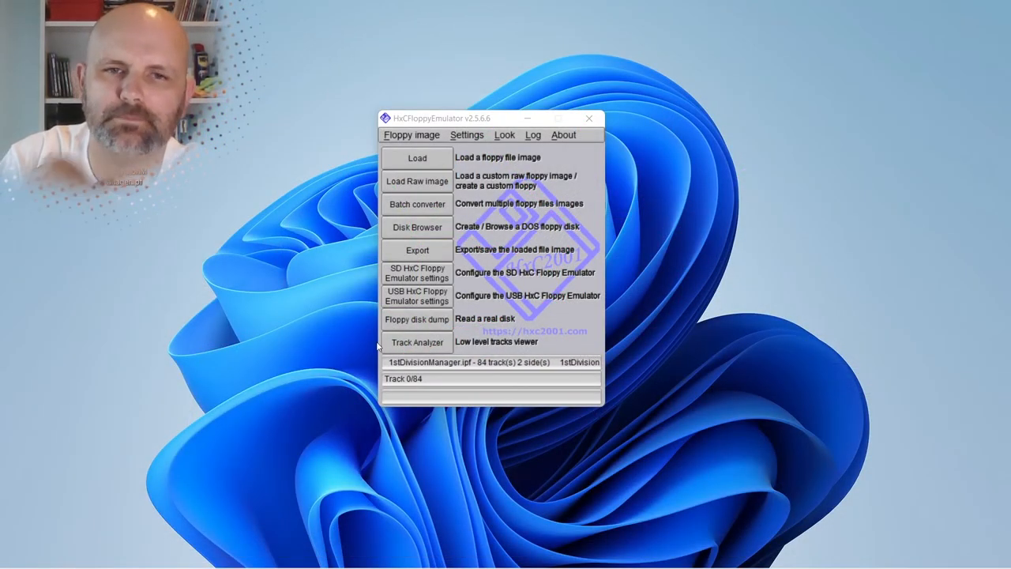
- Close the floppy emulator and confirm permanently deleting 1stDivisionManager.ipf
click(587, 118)
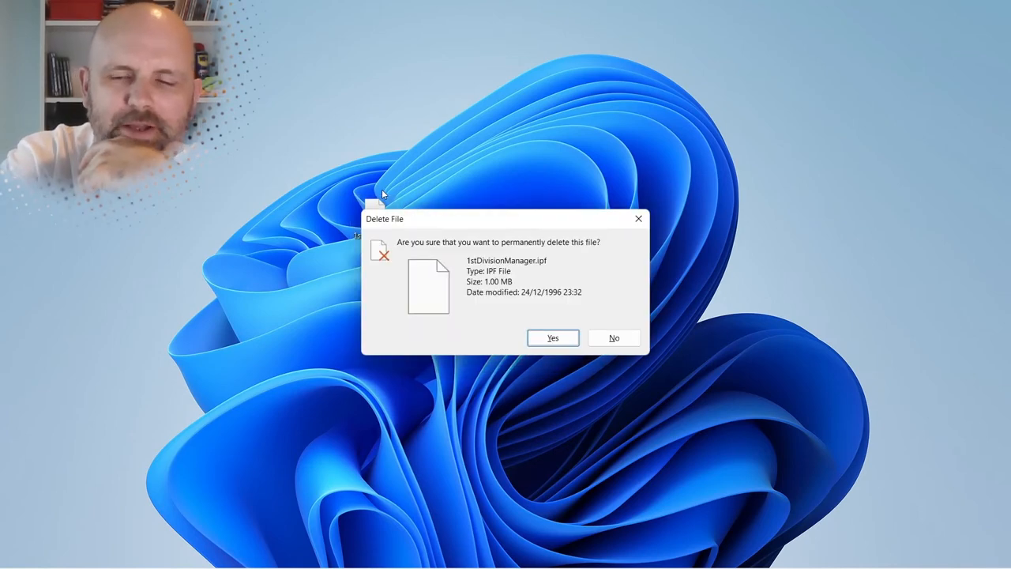
click(553, 338)
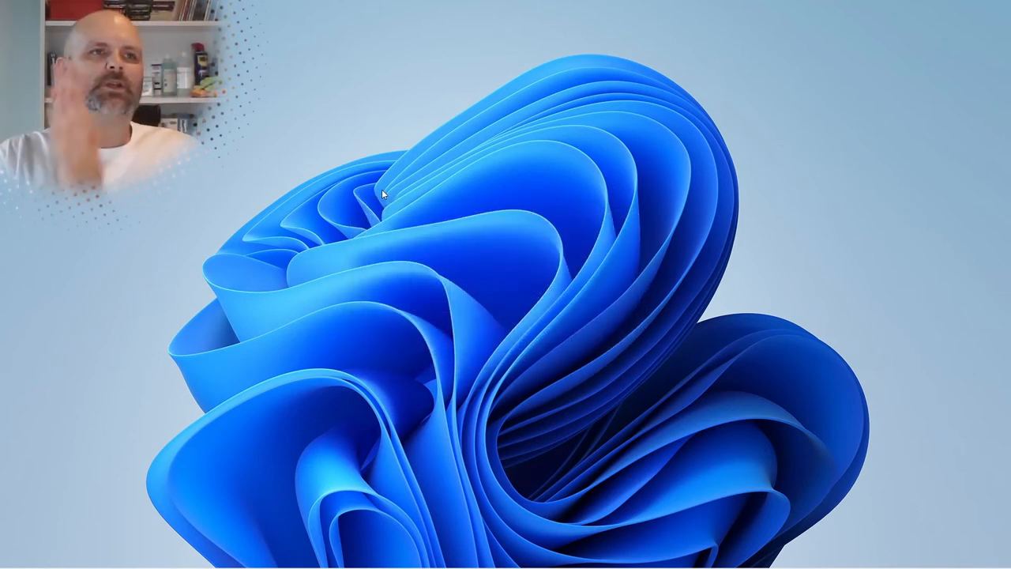